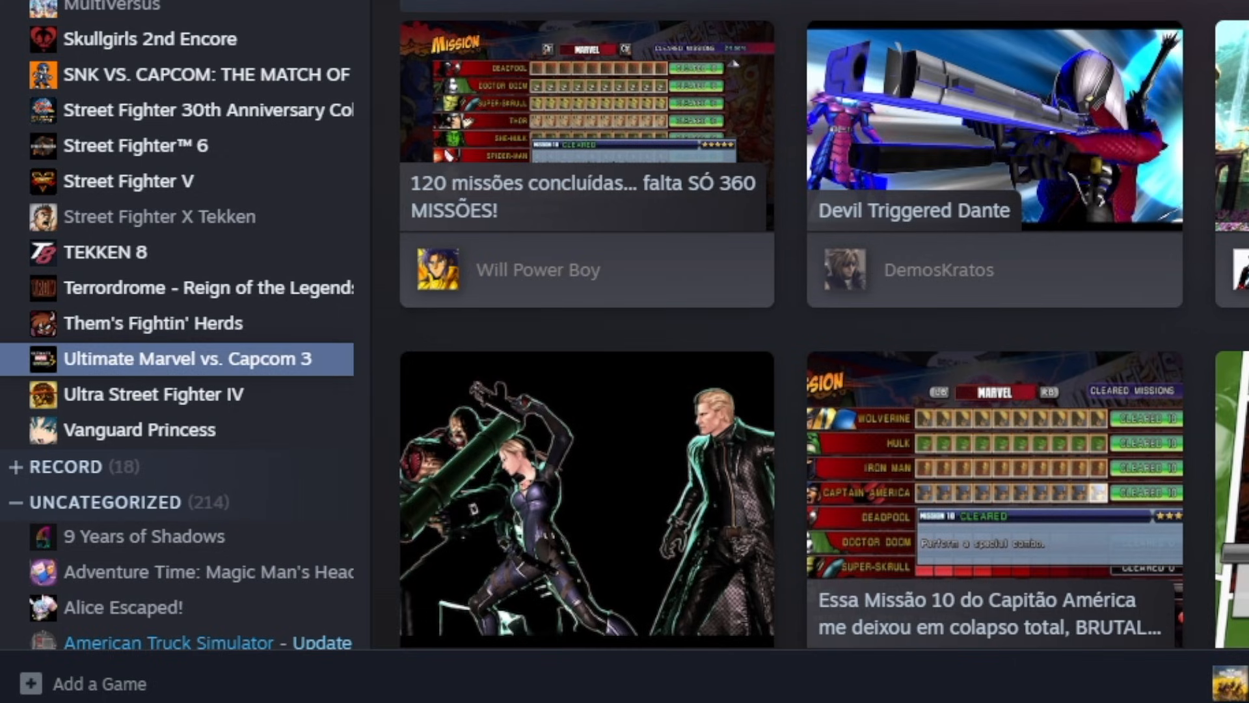
Browse the local install files of Ultimate Marvel vs. Capcom 3 through its Manage menu.
right_click(187, 360)
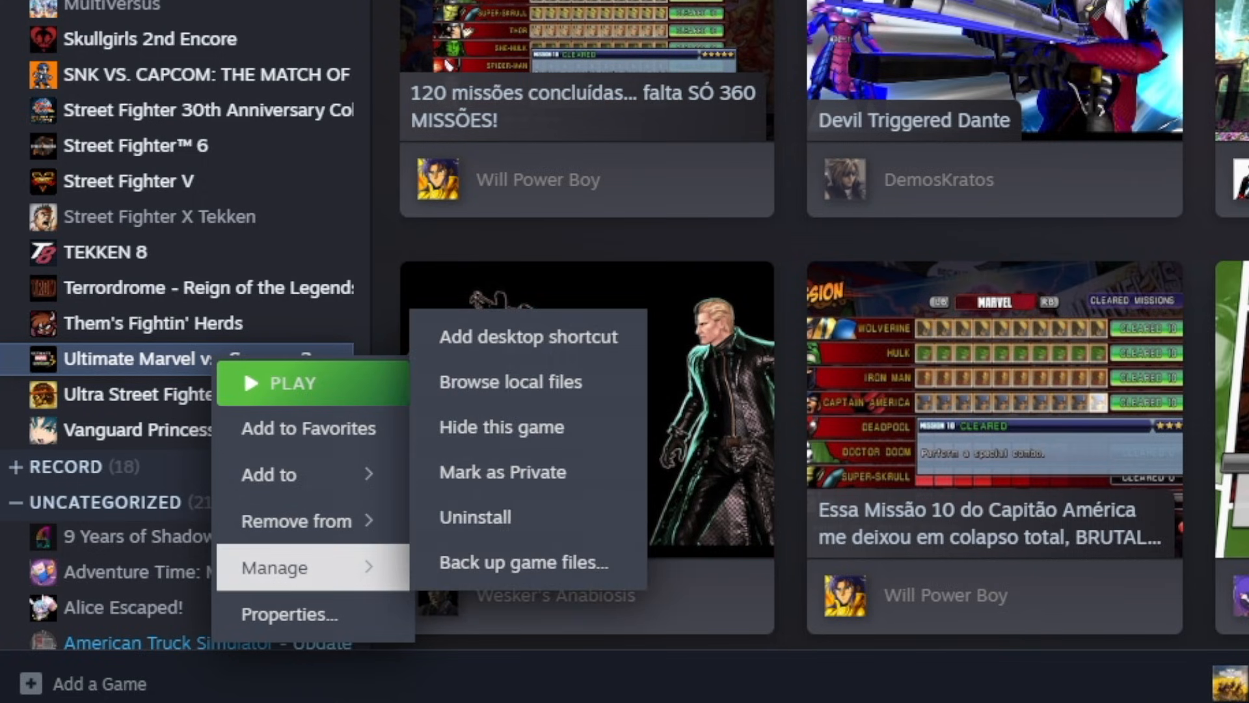
mouse_move(510, 381)
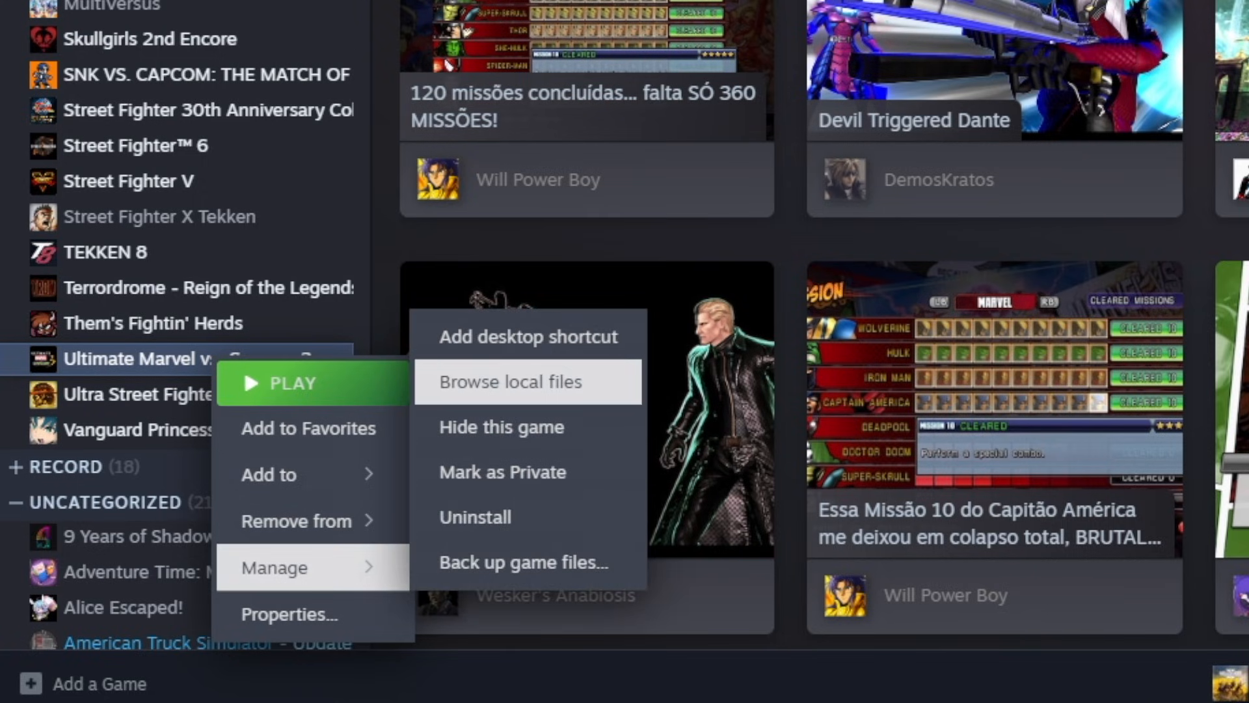
left_click(509, 382)
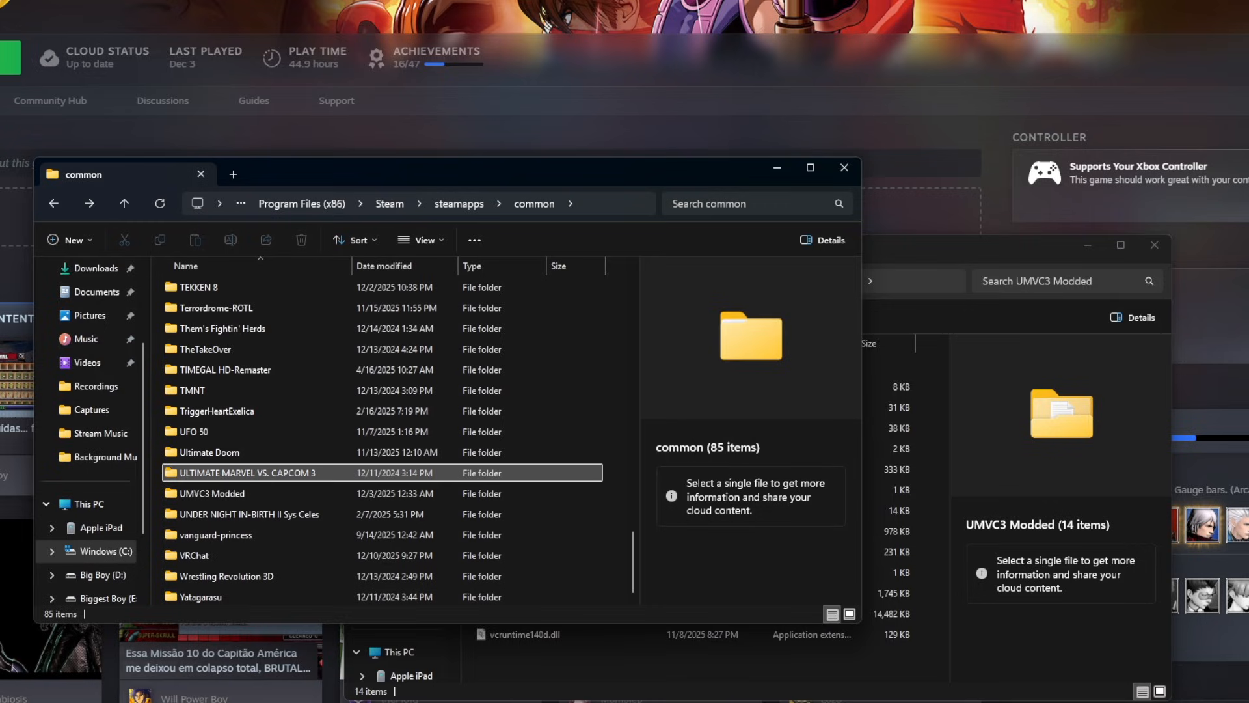
mouse_move(247, 473)
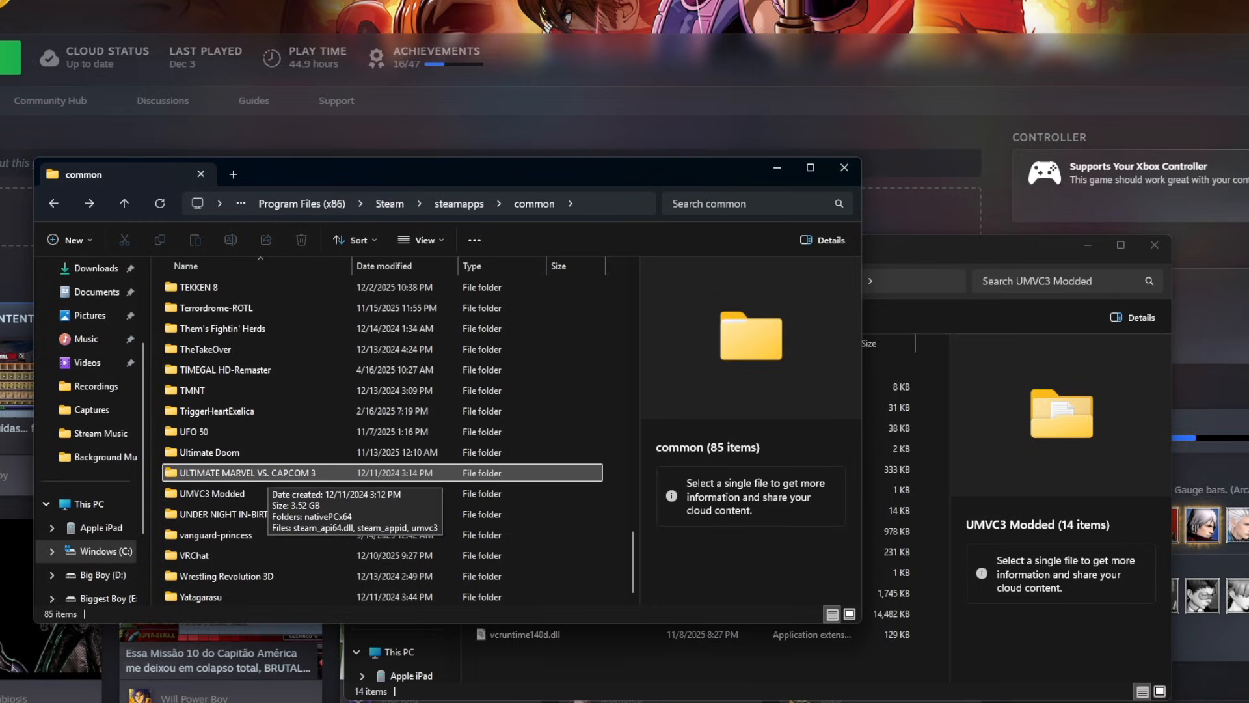
Check the original game folder, then open UMVC3 Modded and look over its umvc3 files.
double_click(239, 472)
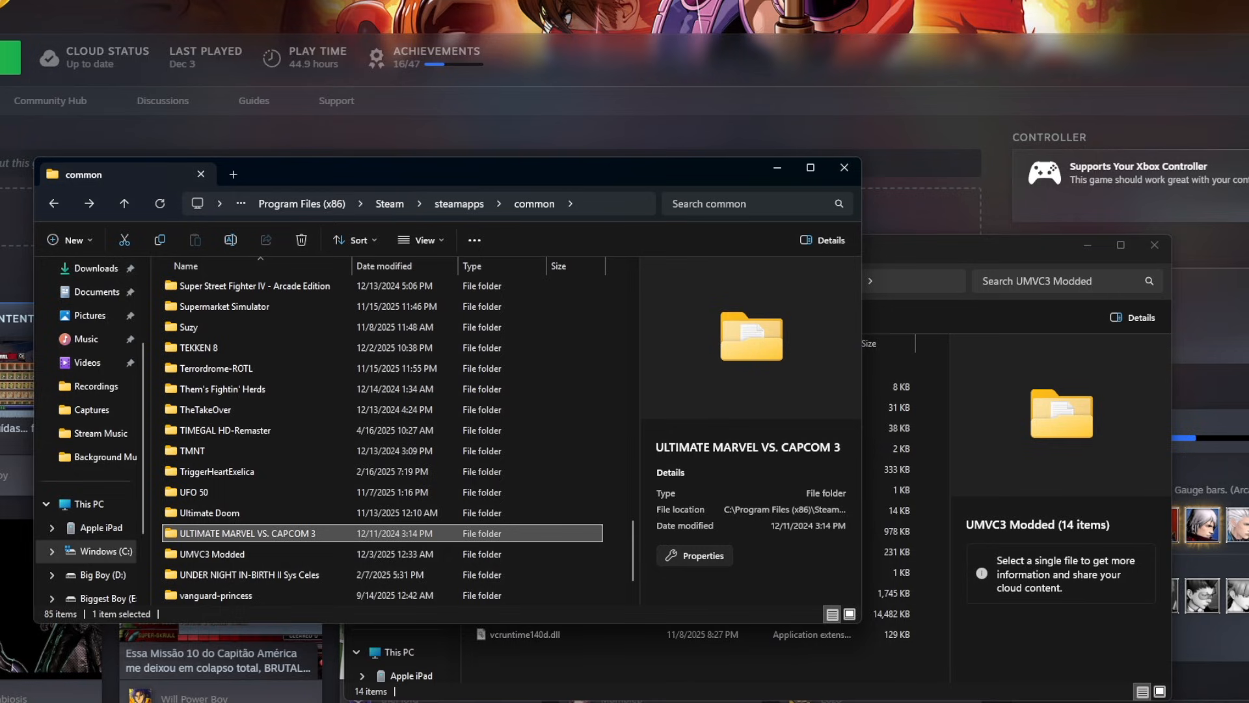
left_click(211, 533)
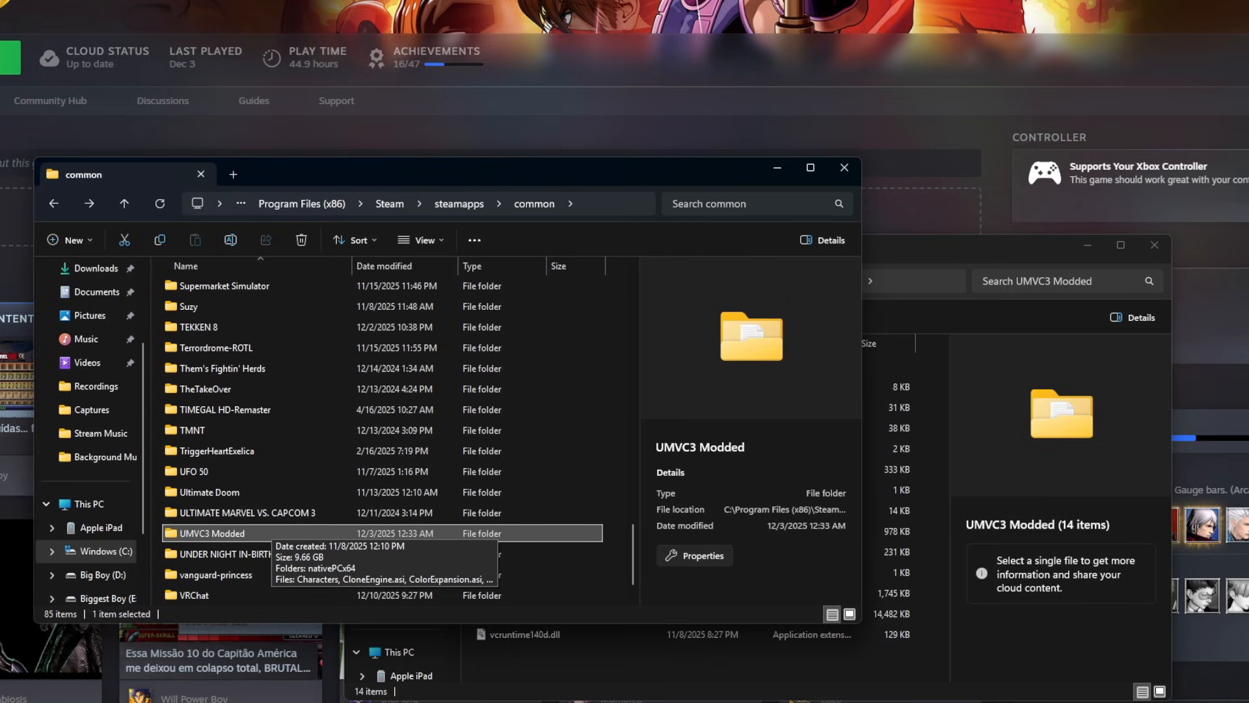
double_click(211, 533)
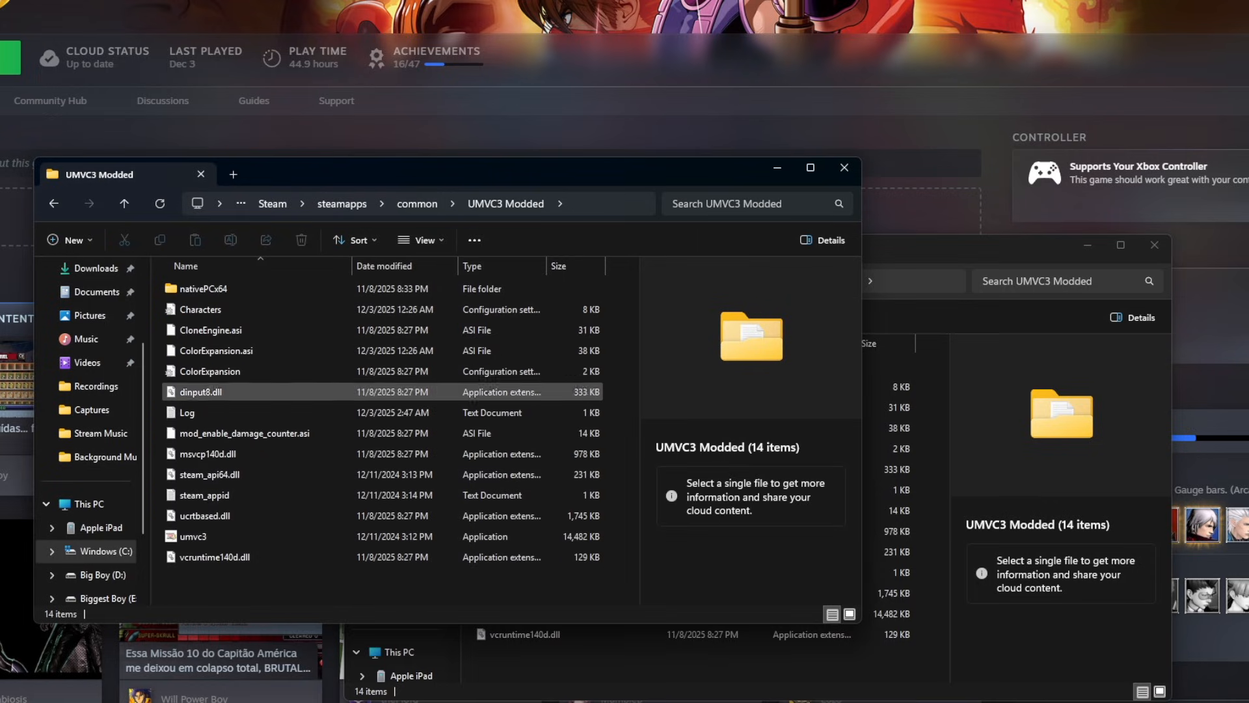
left_click(200, 309)
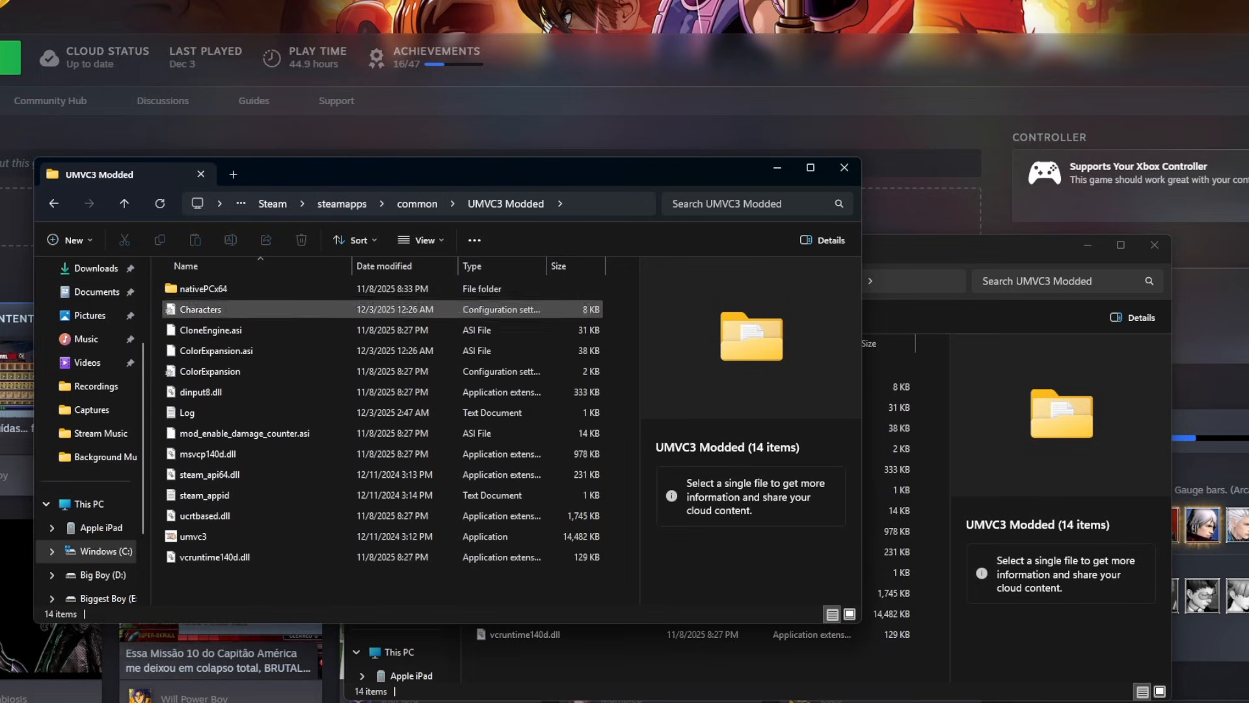
left_click(203, 288)
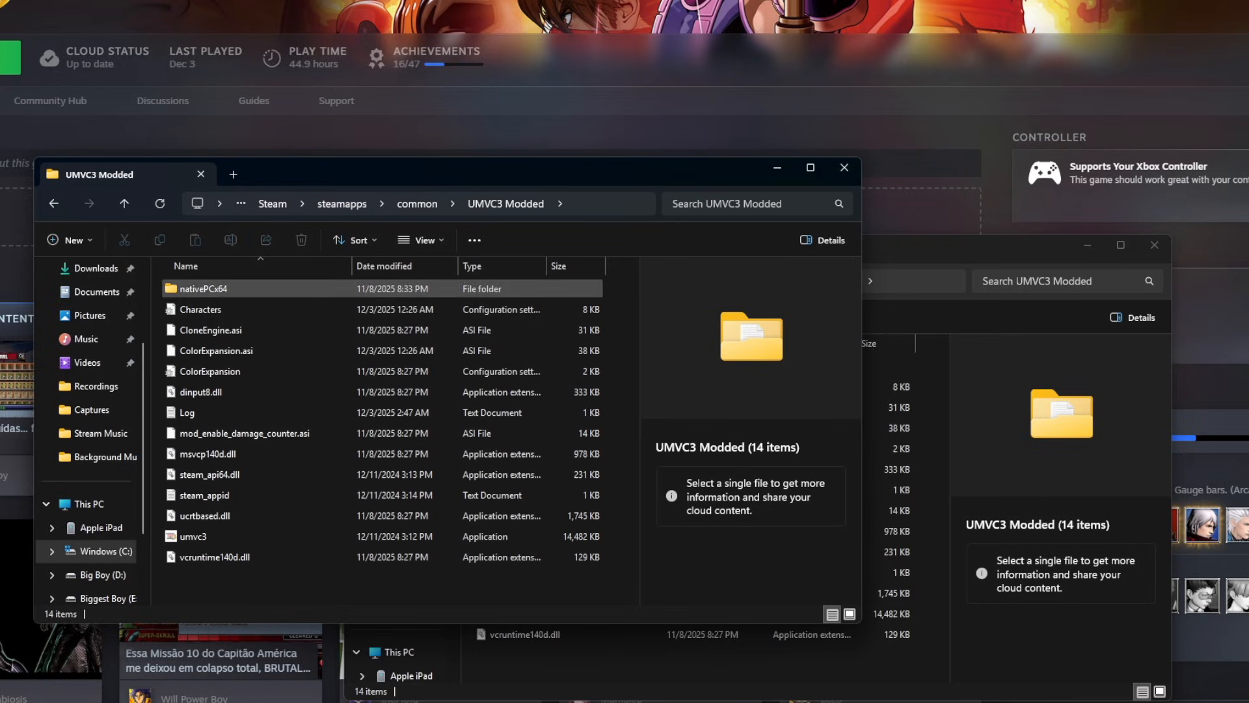
left_click(203, 496)
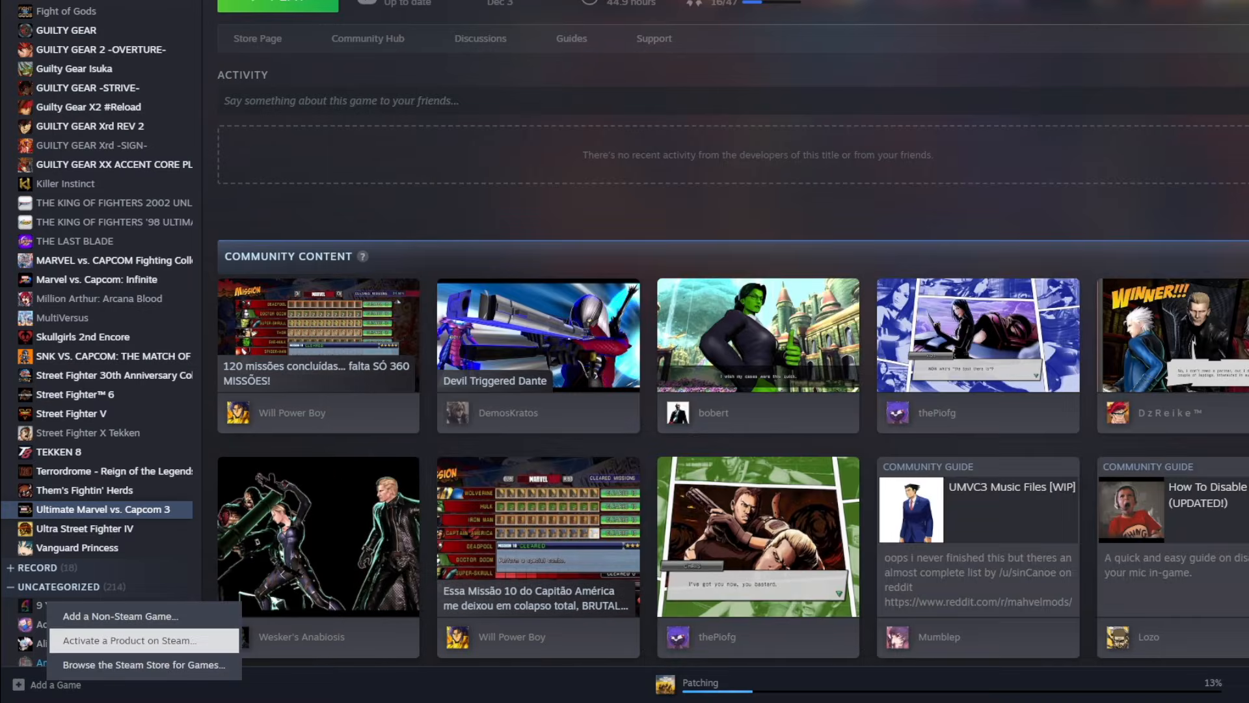
Add umvc3 from common > UMVC3 Modded to the library as a non-Steam game.
left_click(120, 615)
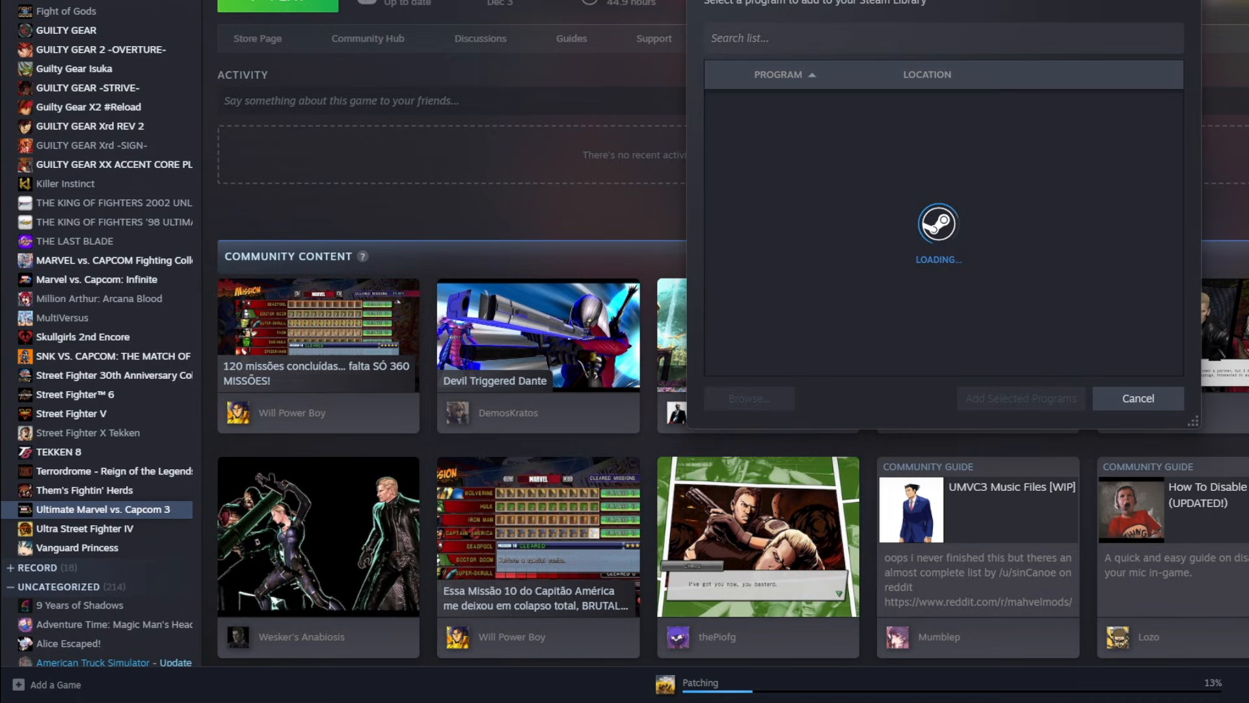
left_click(749, 398)
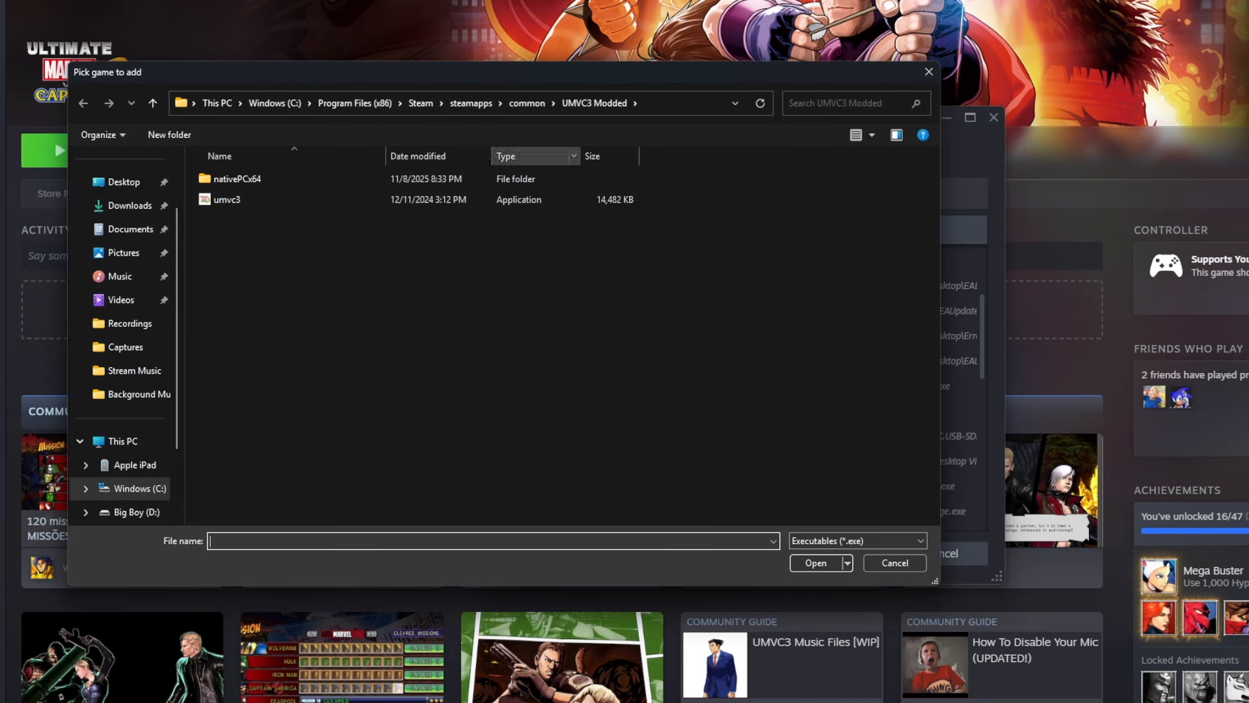
left_click(527, 103)
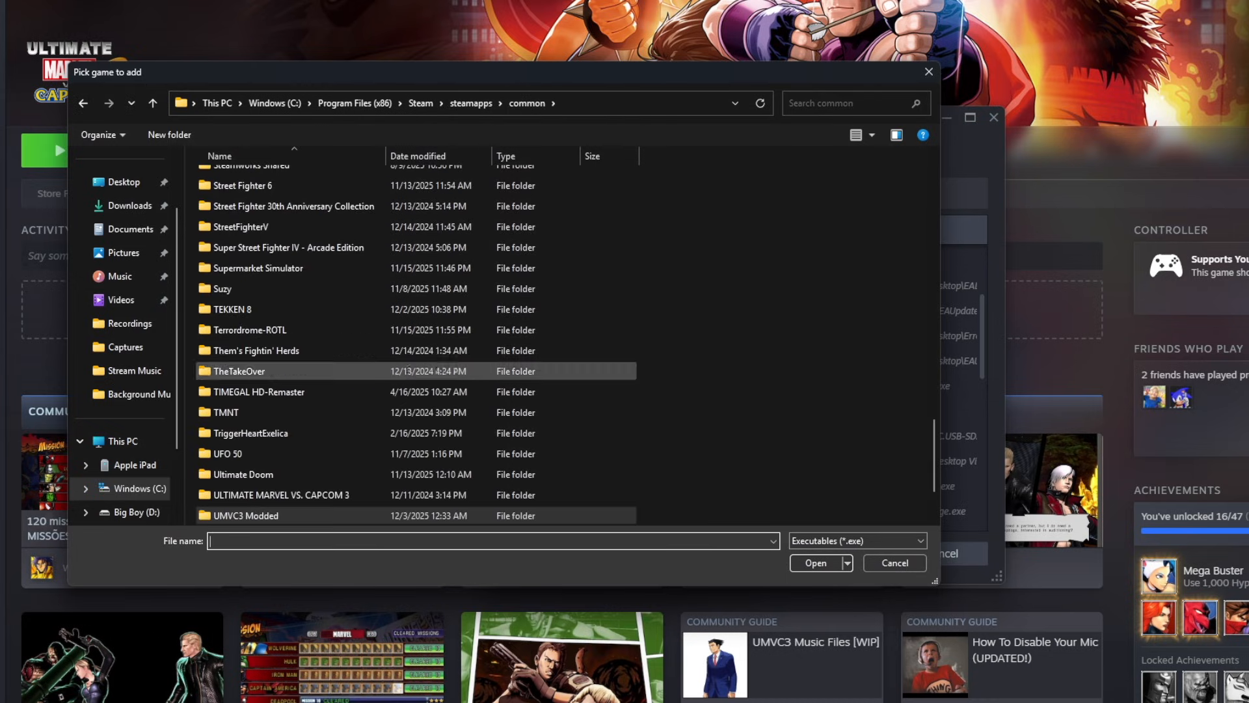
double_click(245, 515)
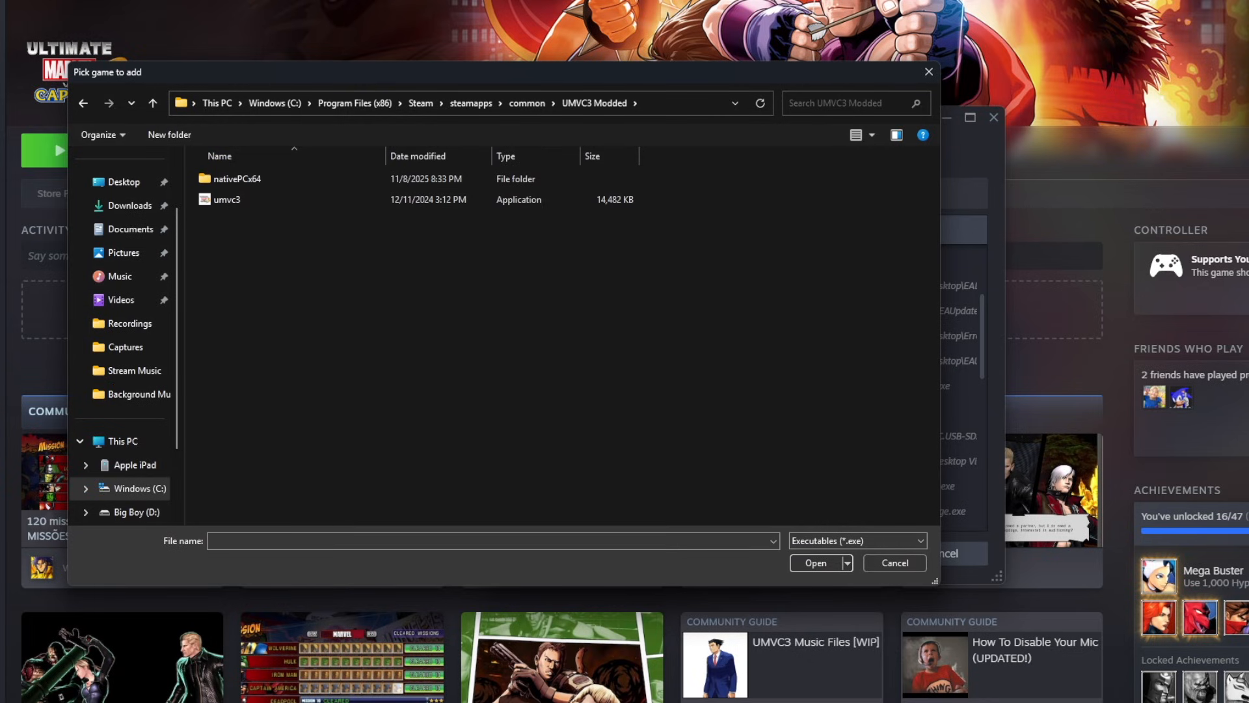
left_click(894, 563)
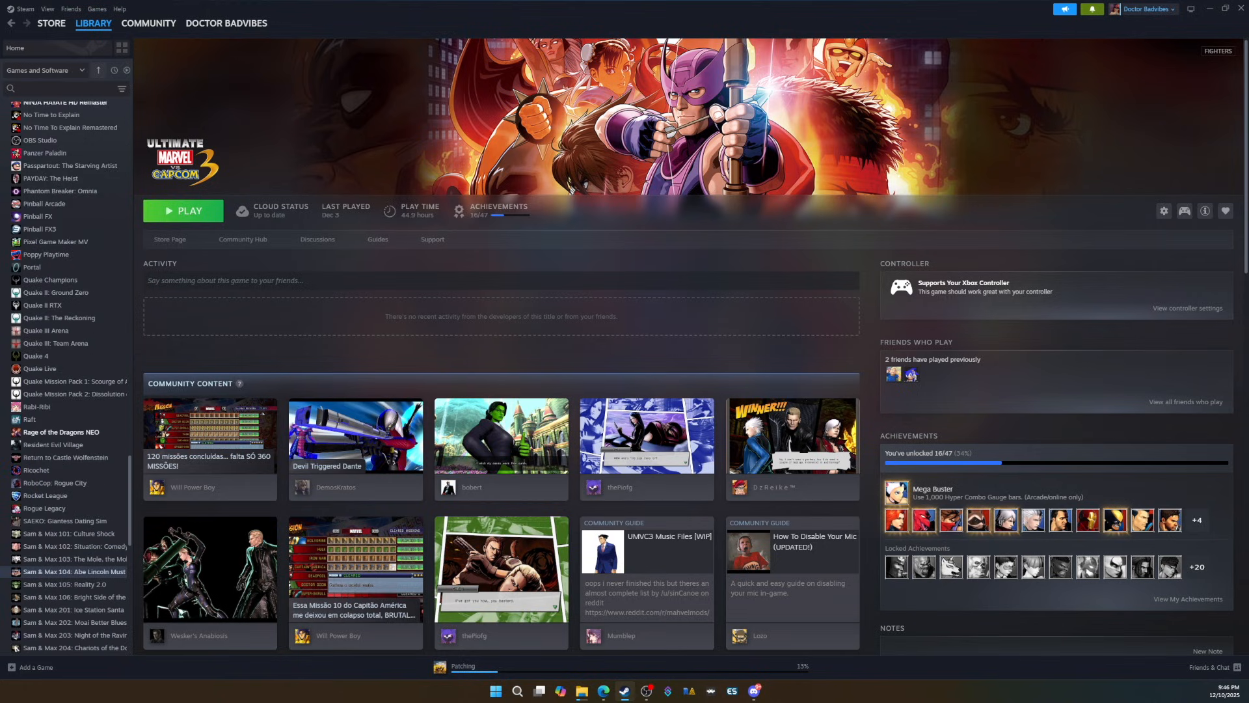
Scroll down the library list to UMVC3 Community Edition and open its game page.
scroll("down", 3)
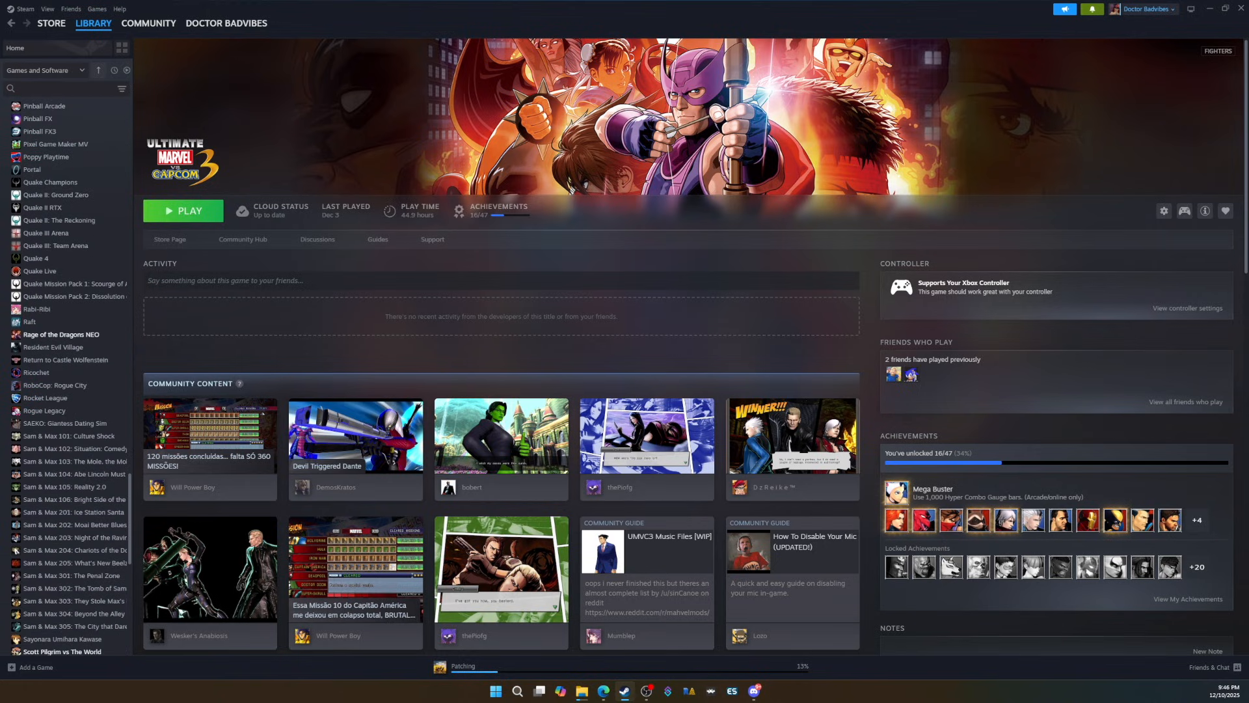
scroll("down", 3)
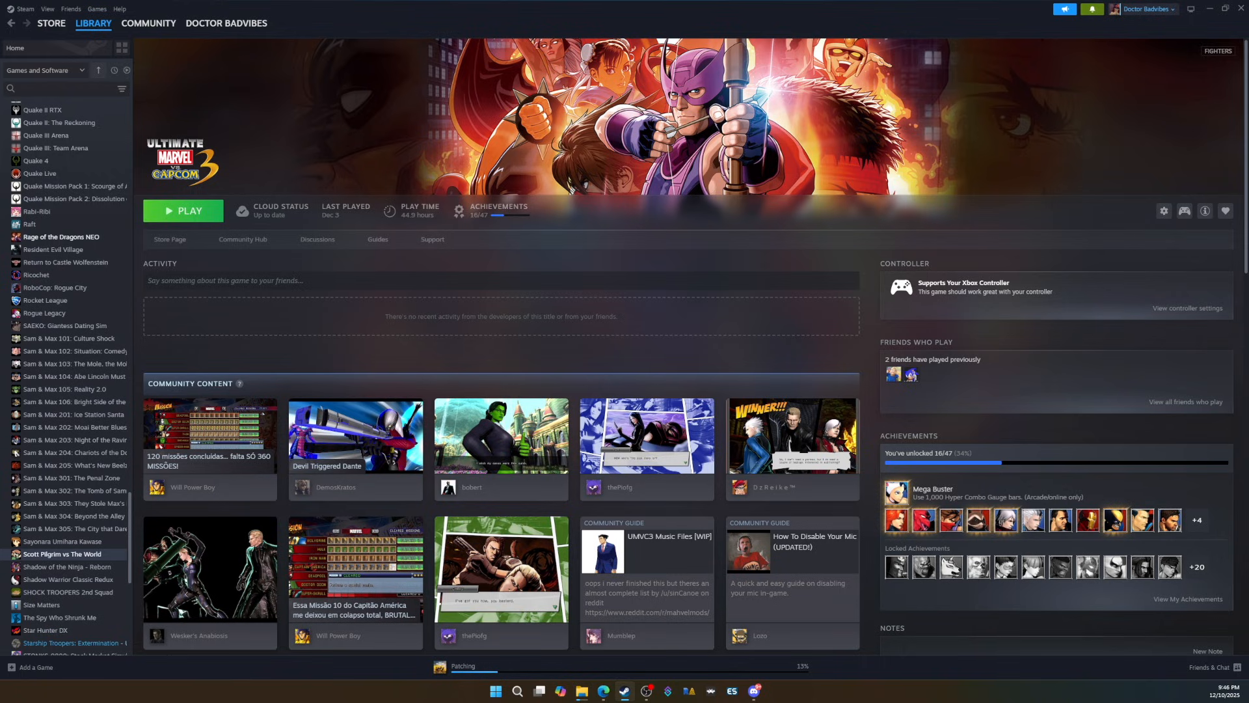
scroll("down", 3)
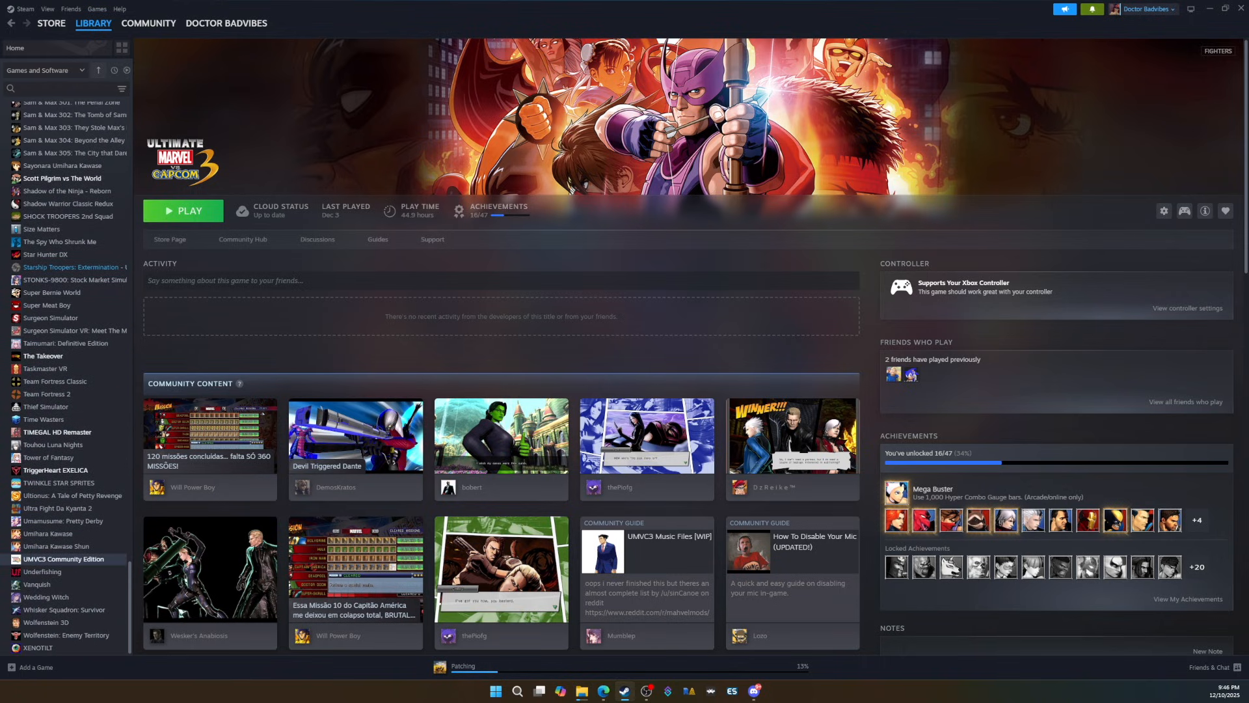
left_click(52, 559)
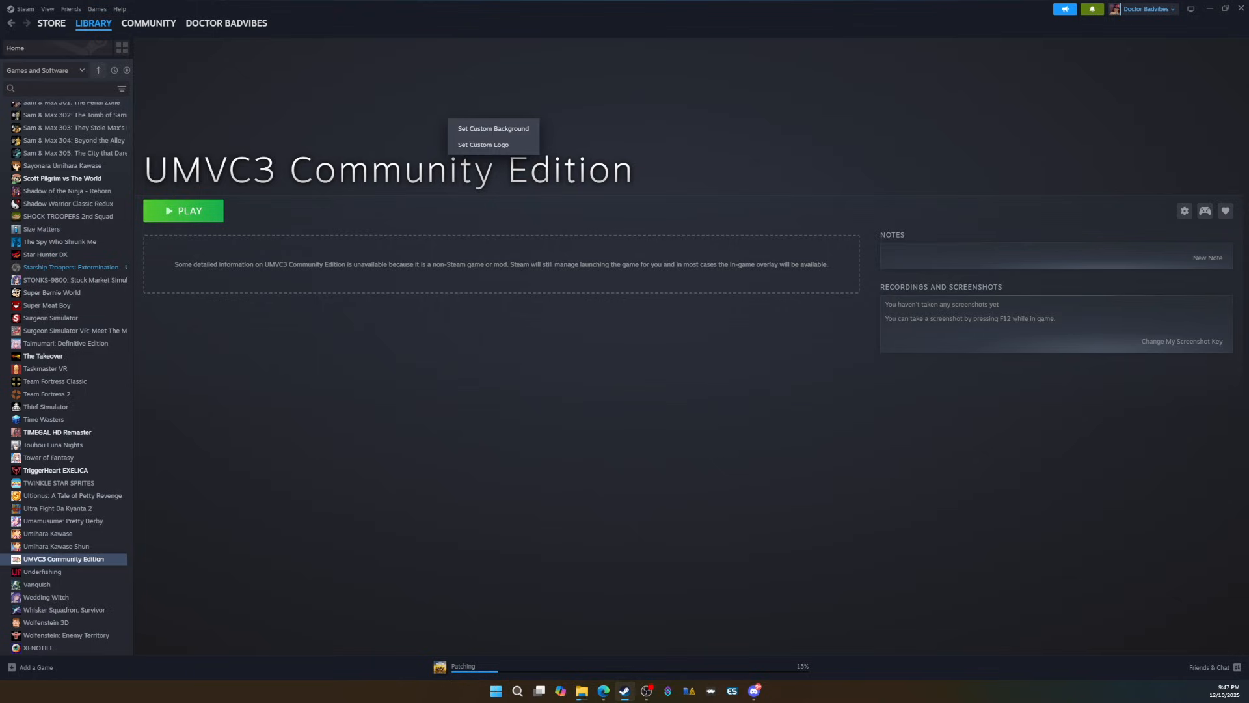
Open the custom artwork options from the UMVC3 Community Edition header.
left_click(493, 128)
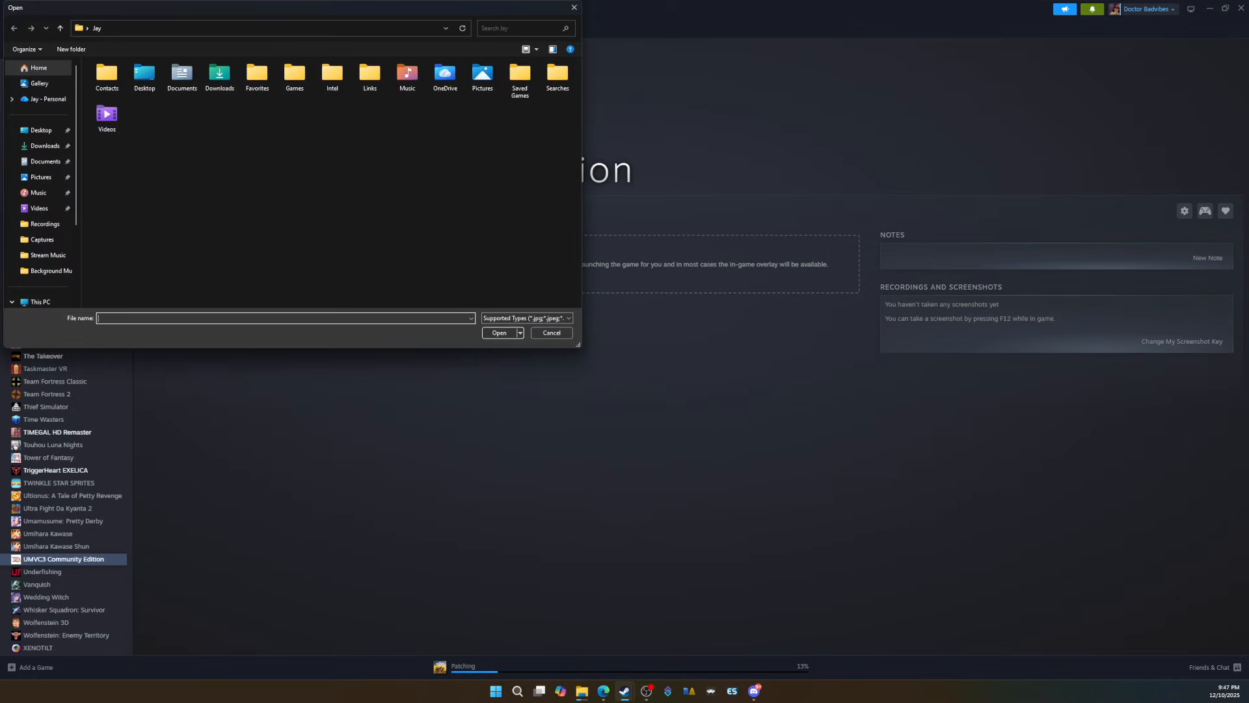
left_click(552, 332)
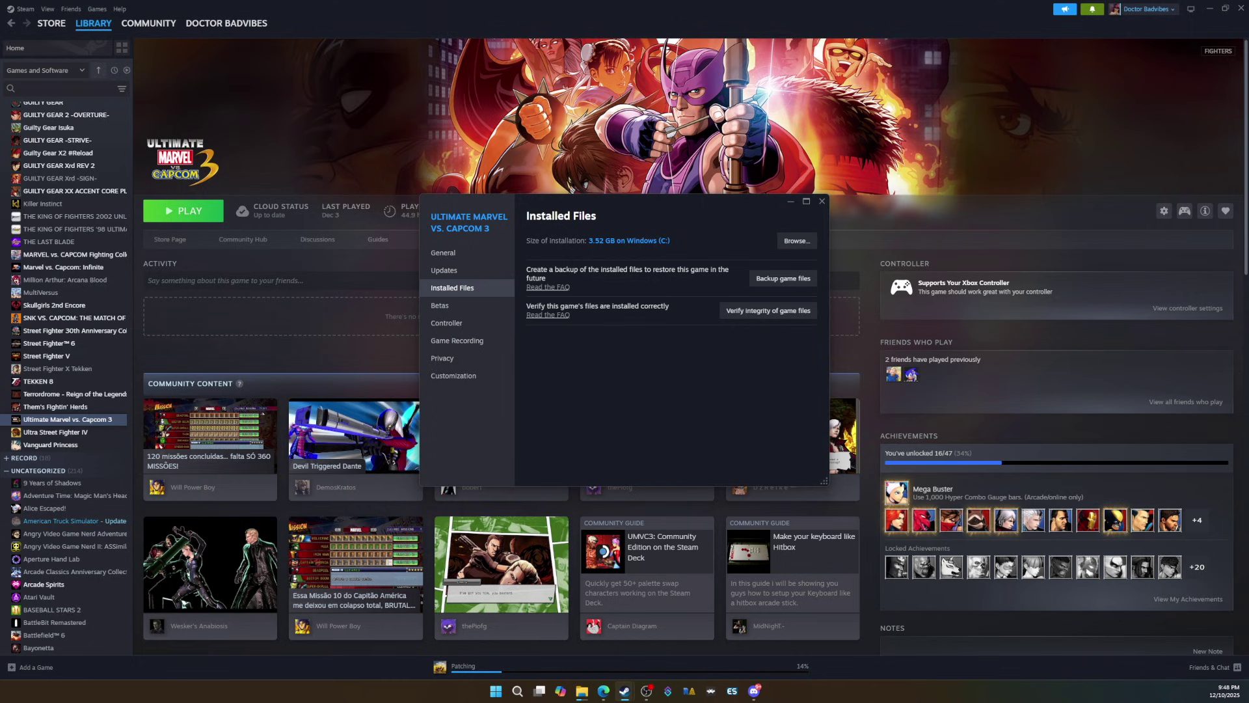
Close the Installed Files properties and right-click Ultimate Marvel vs. Capcom 3 in the library.
left_click(822, 201)
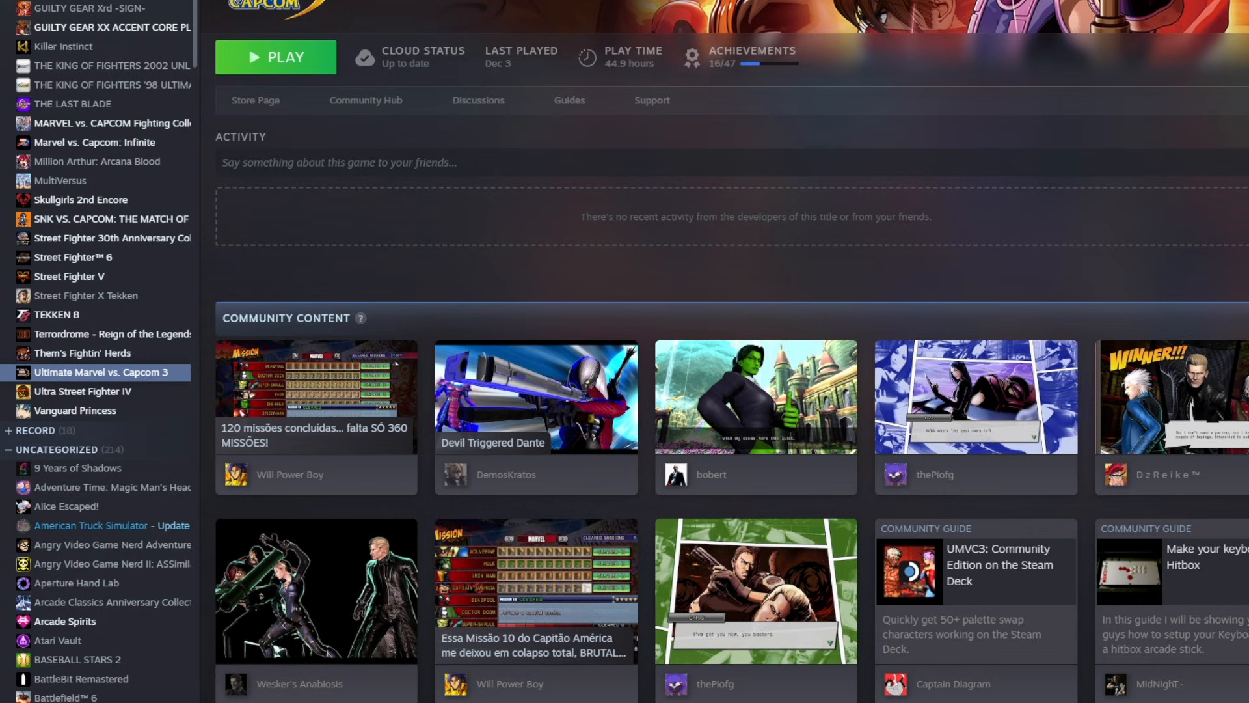
right_click(101, 372)
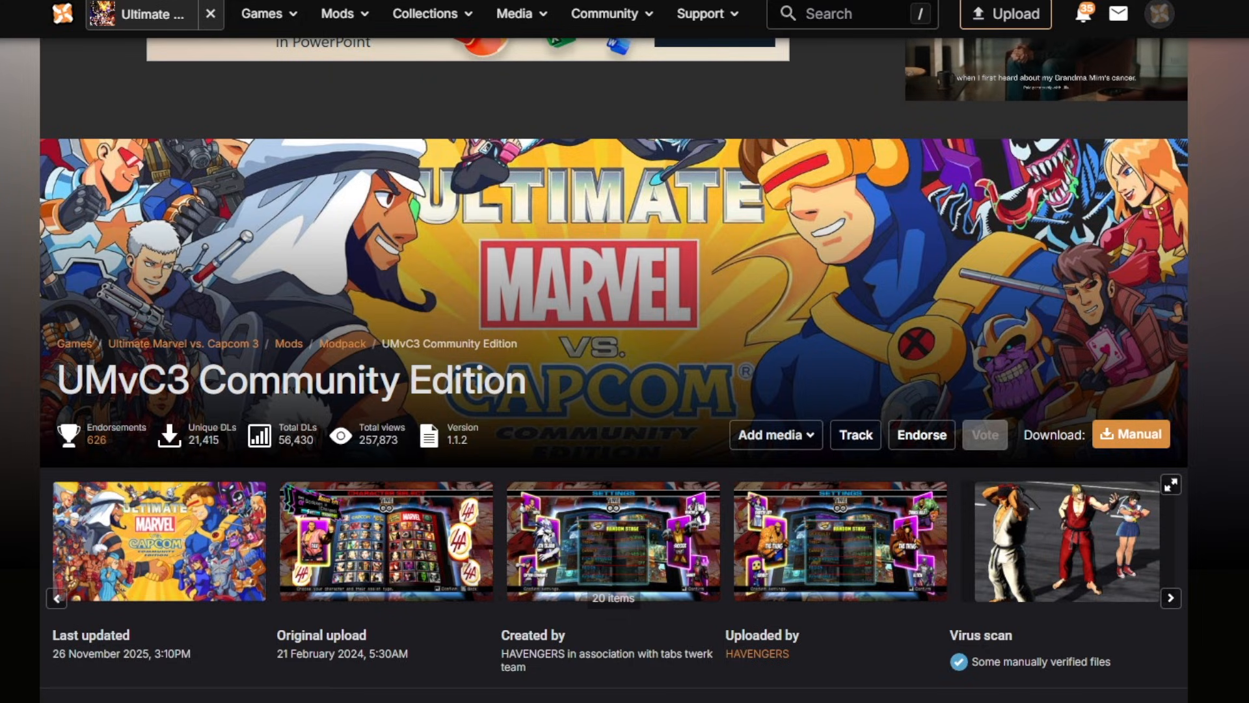
Scroll down the UMvC3 Community Edition page on Nexus Mods.
scroll("down", 3)
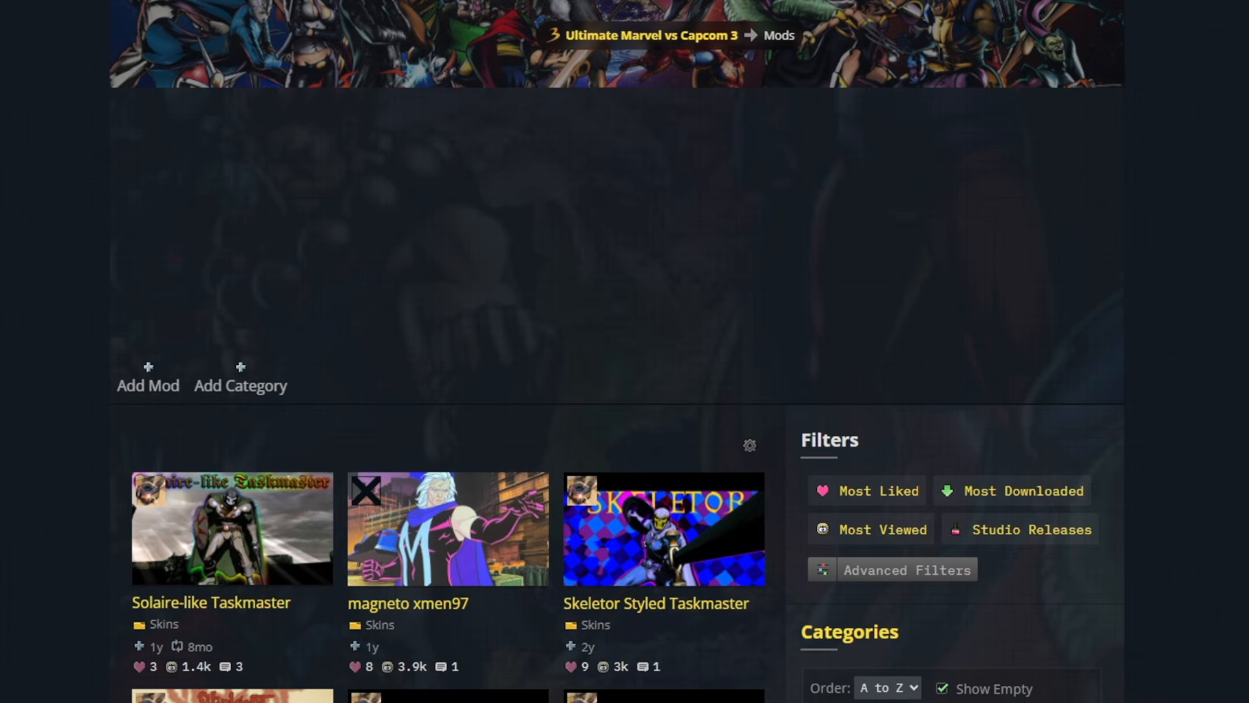
Scroll through the GameBanana UMvC3 skin mods listing.
scroll("down", 3)
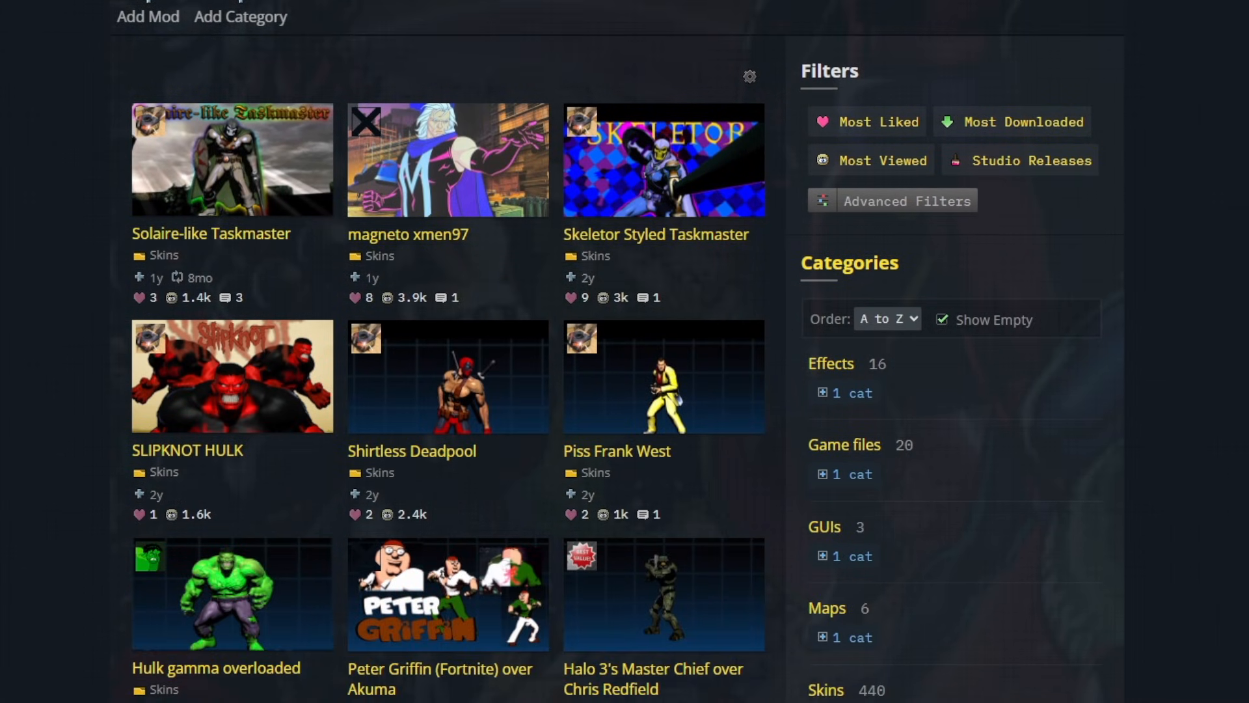
scroll("down", 3)
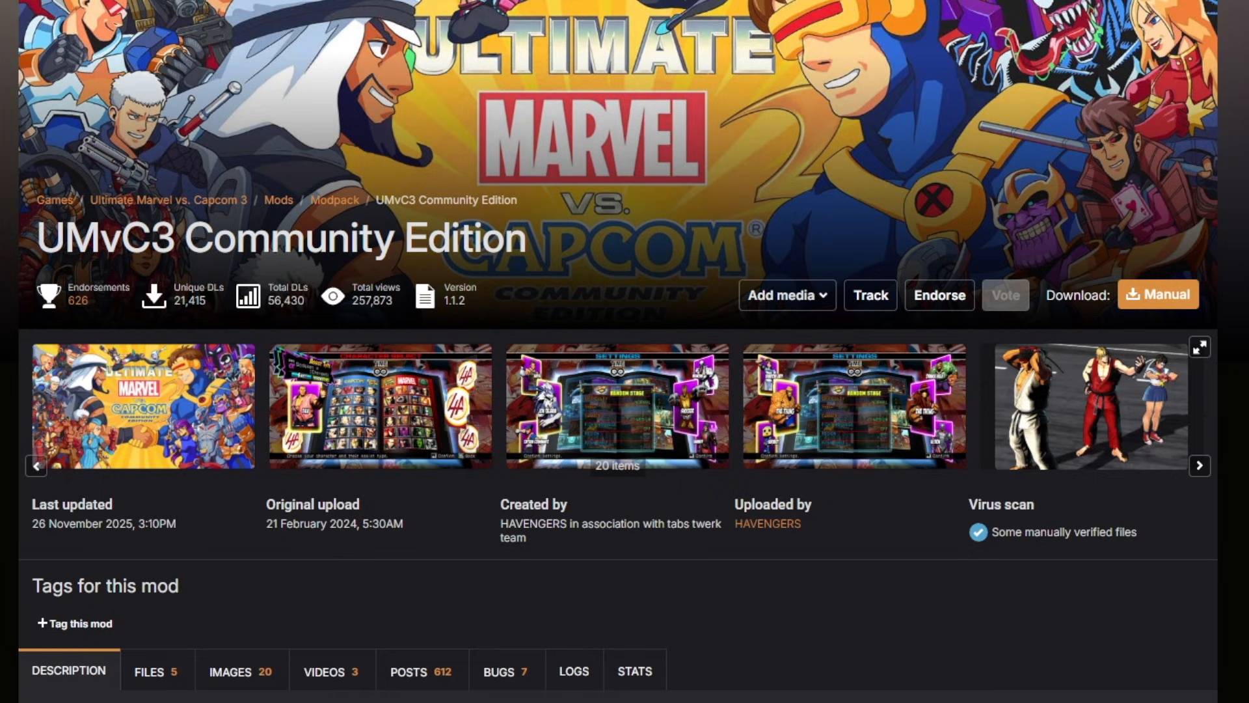
Scroll through the Community Edition's Main, Update and Optional file listings.
scroll("down", 3)
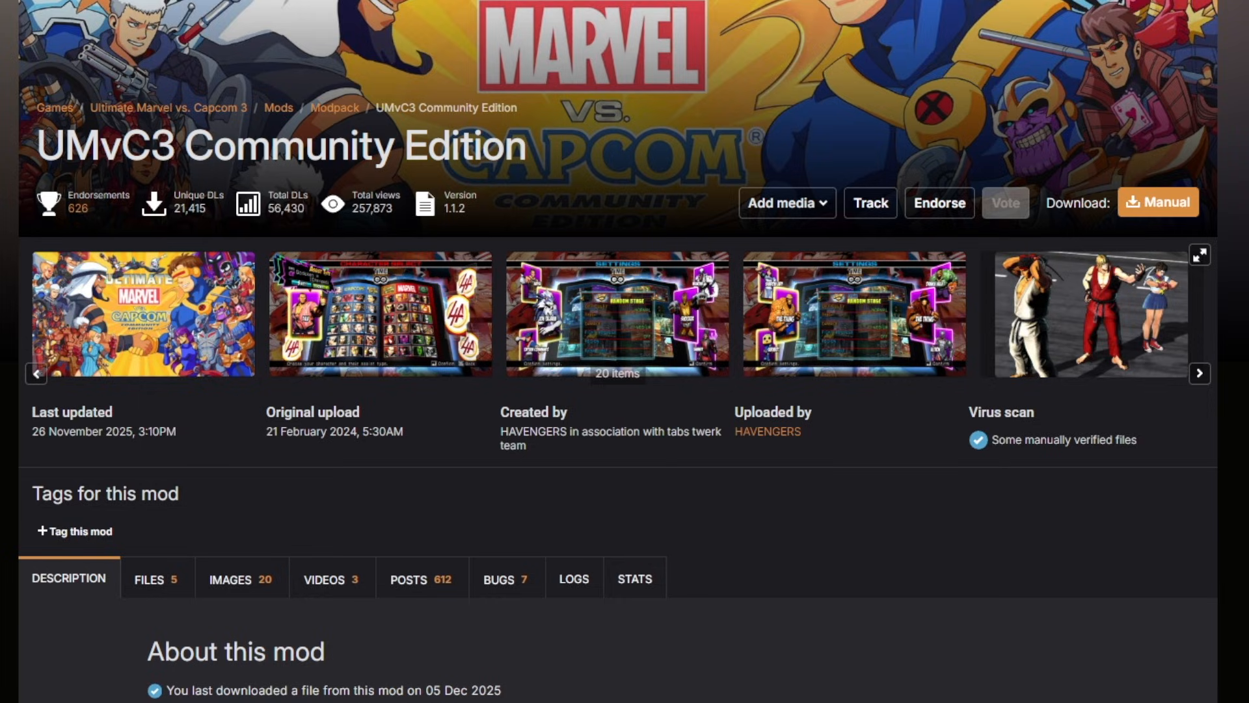
scroll("down", 3)
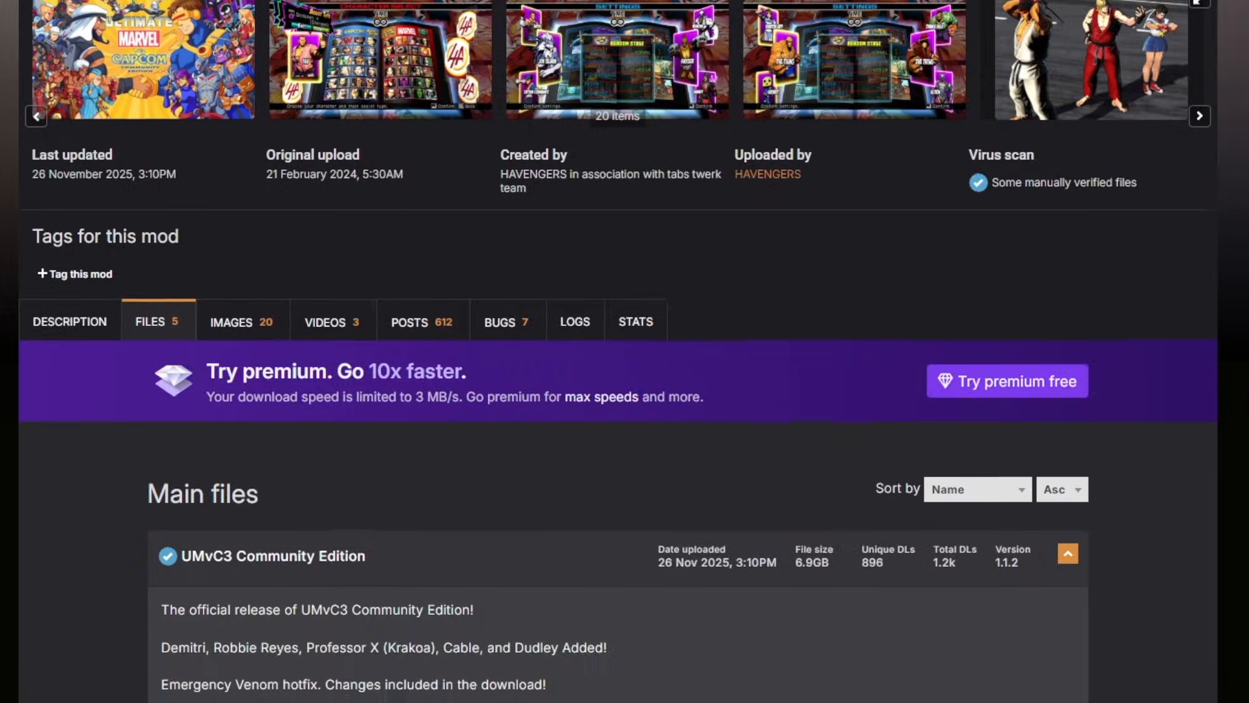
scroll("down", 3)
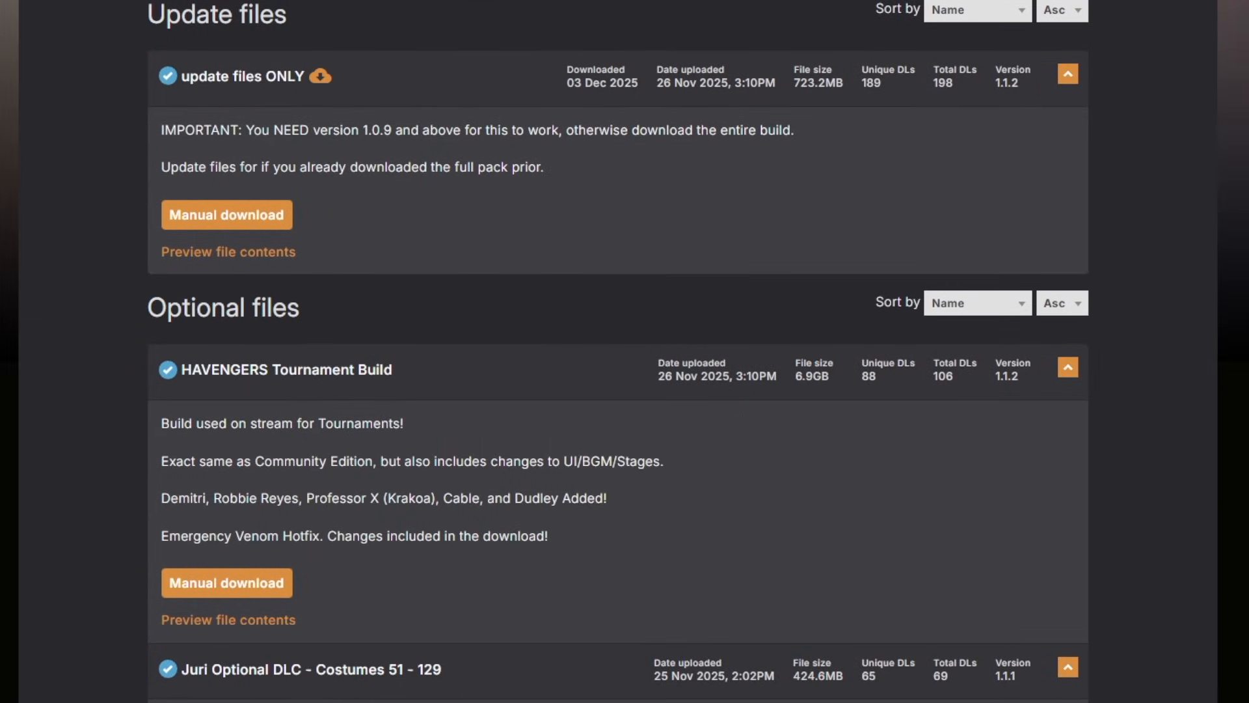
scroll("up", 3)
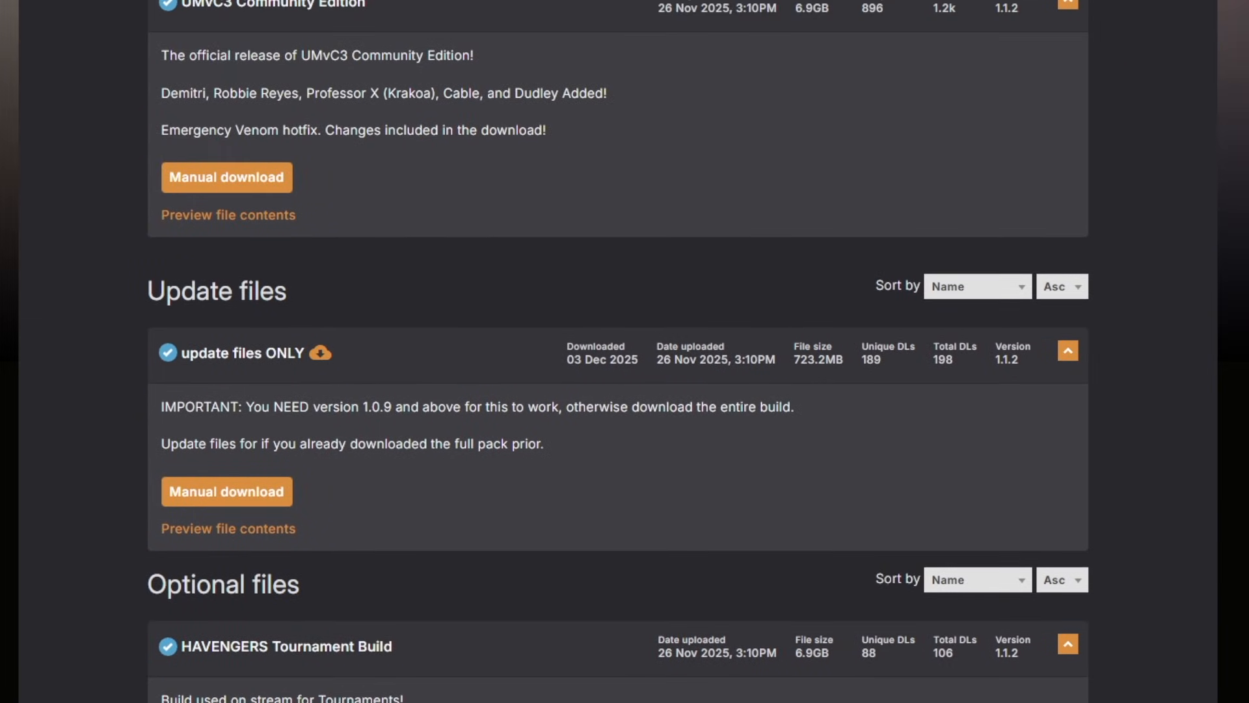
scroll("up", 3)
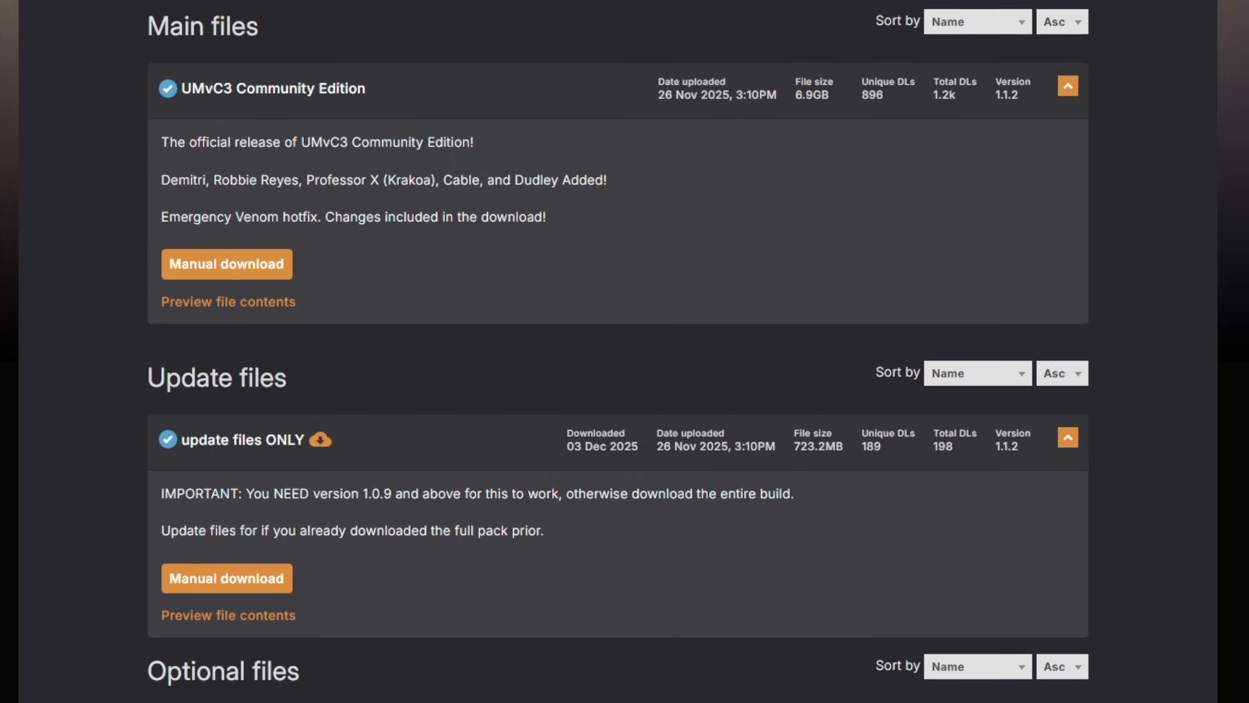
scroll("down", 3)
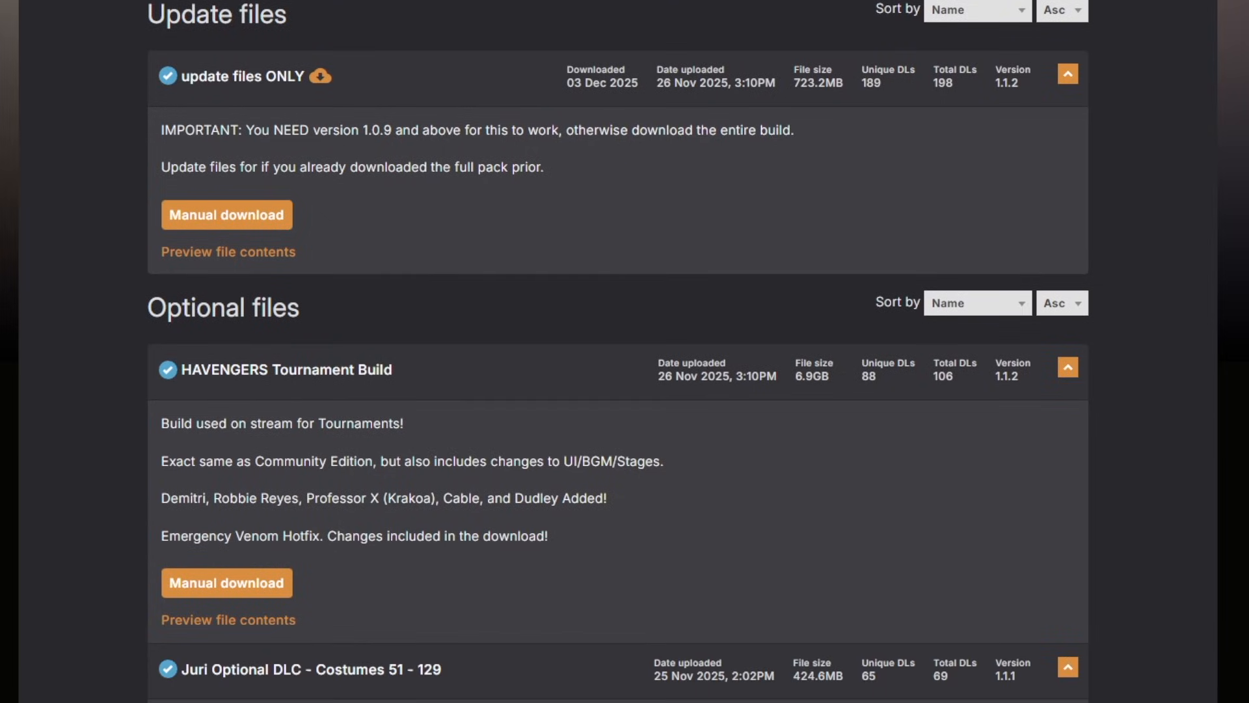
scroll("down", 3)
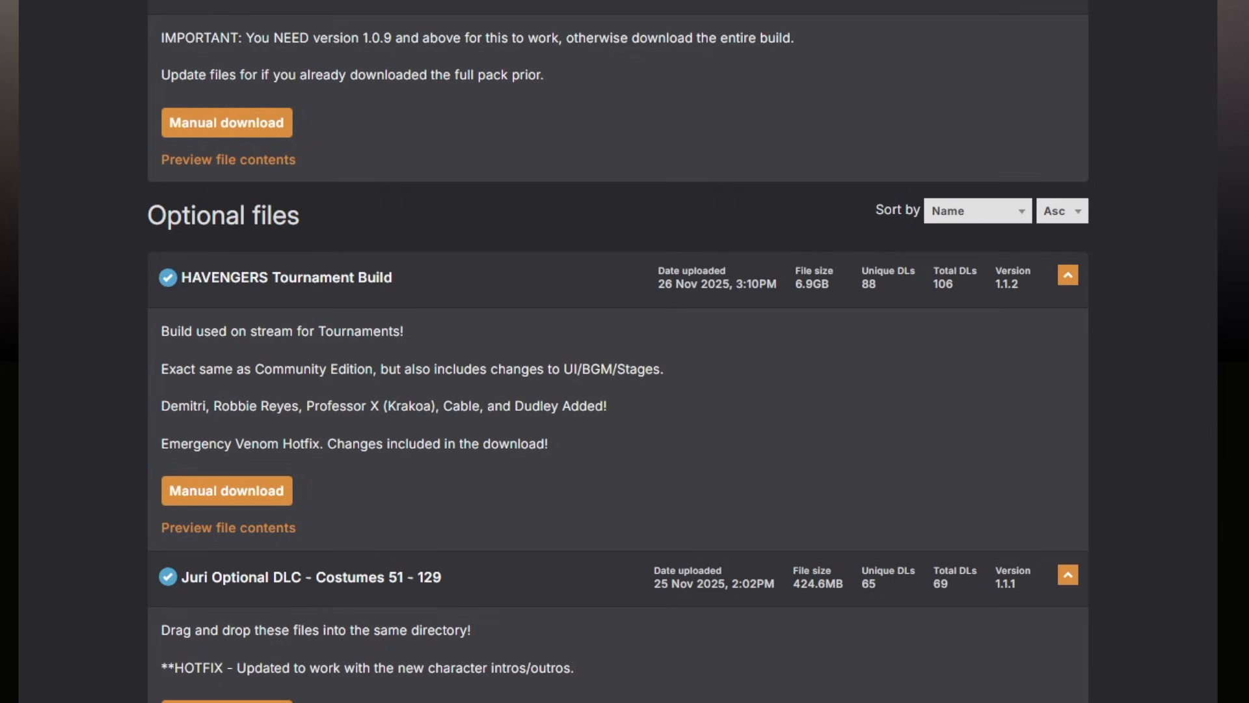
scroll("down", 3)
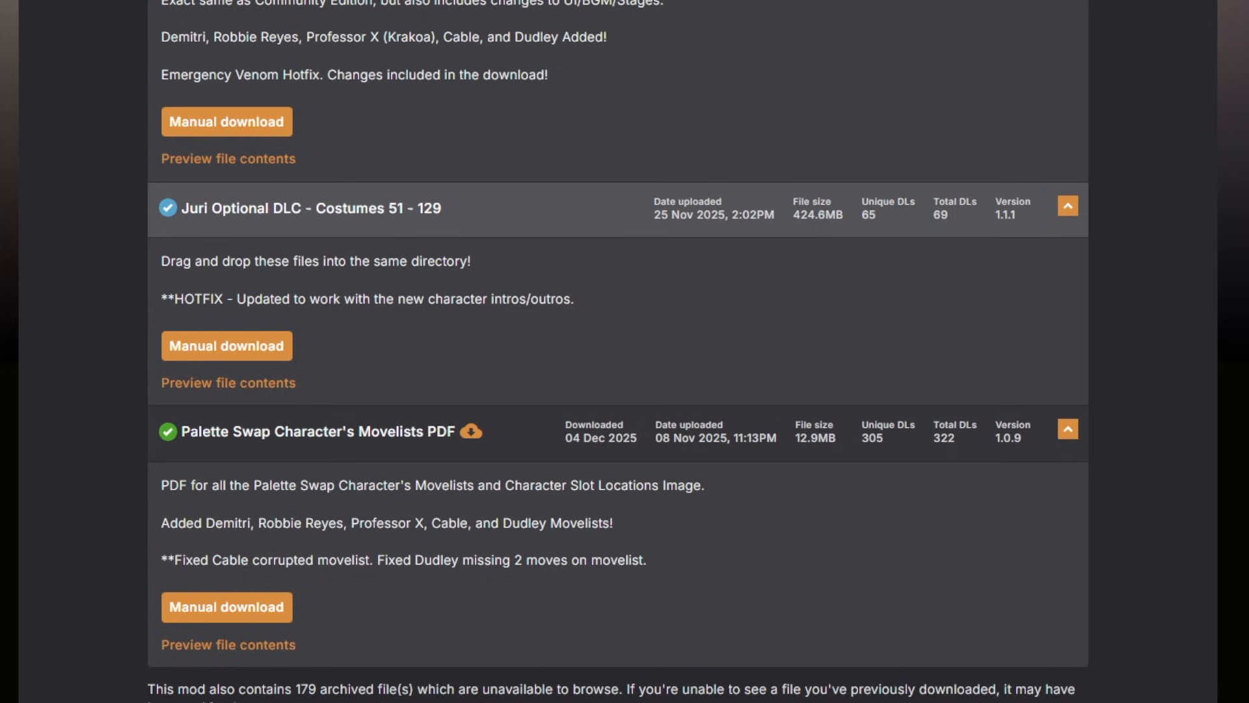
scroll("down", 3)
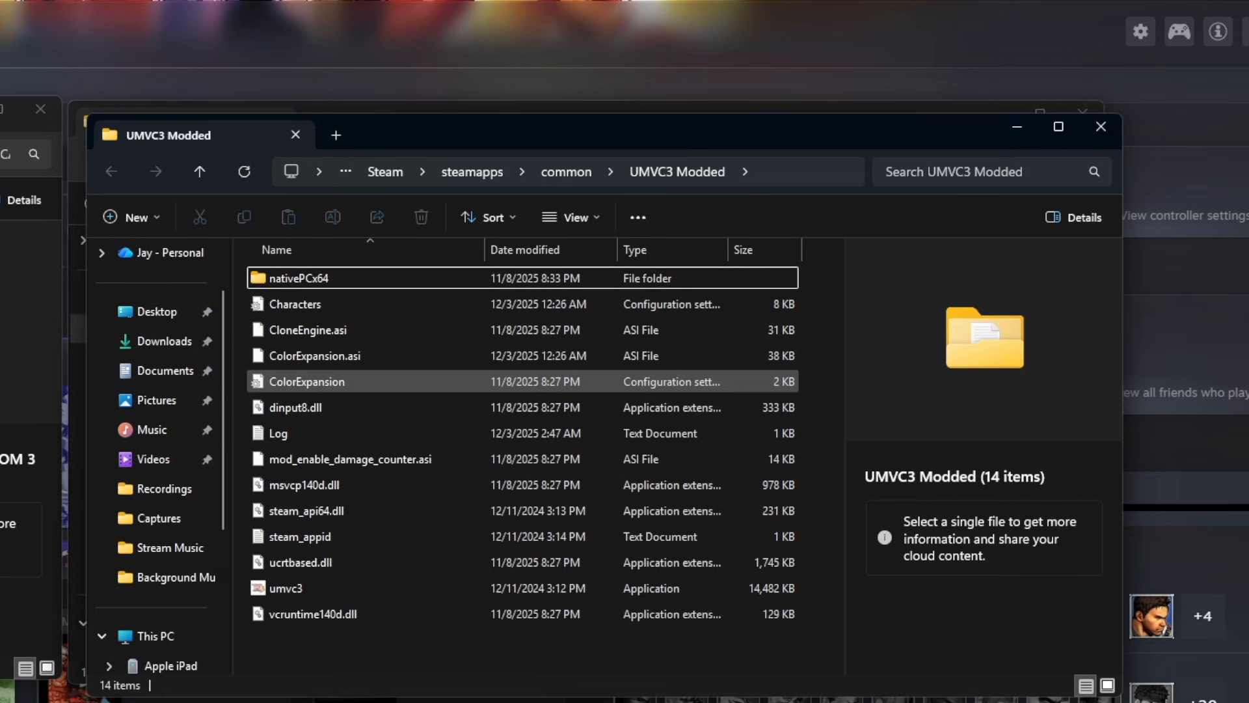
Switch to File Explorer showing Steam > steamapps > common > UMVC3 Modded.
left_click(313, 613)
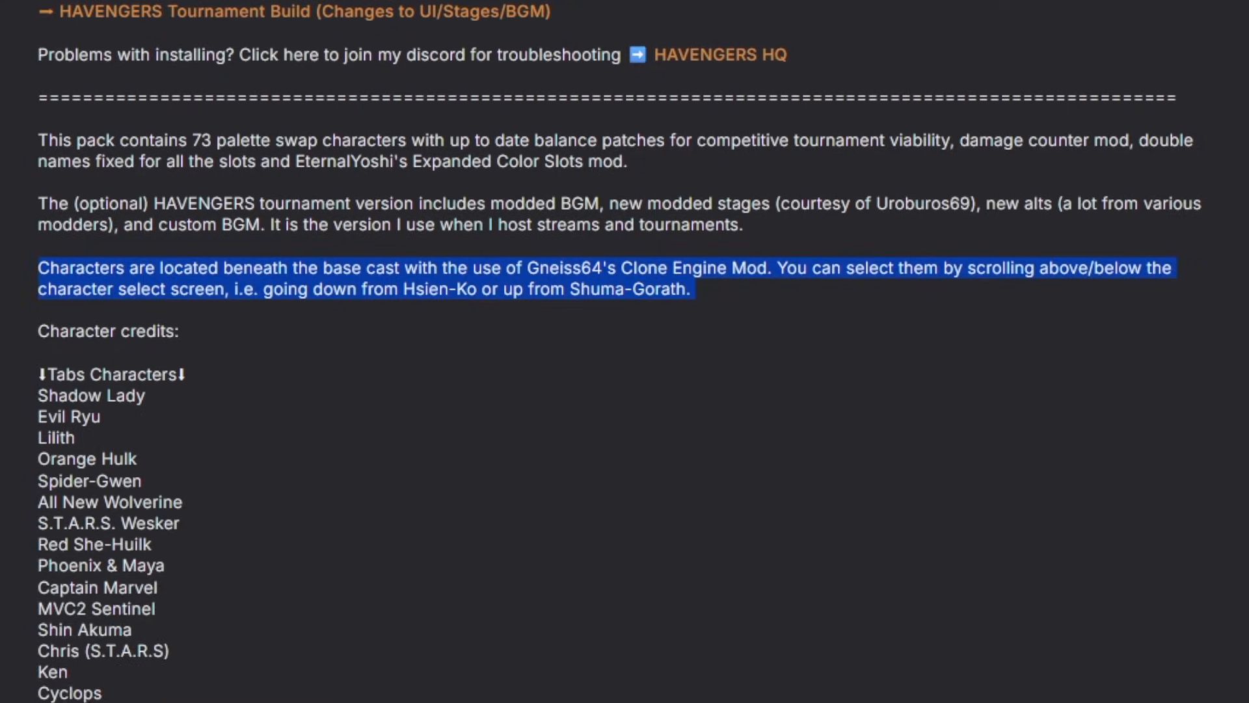
scroll("down", 3)
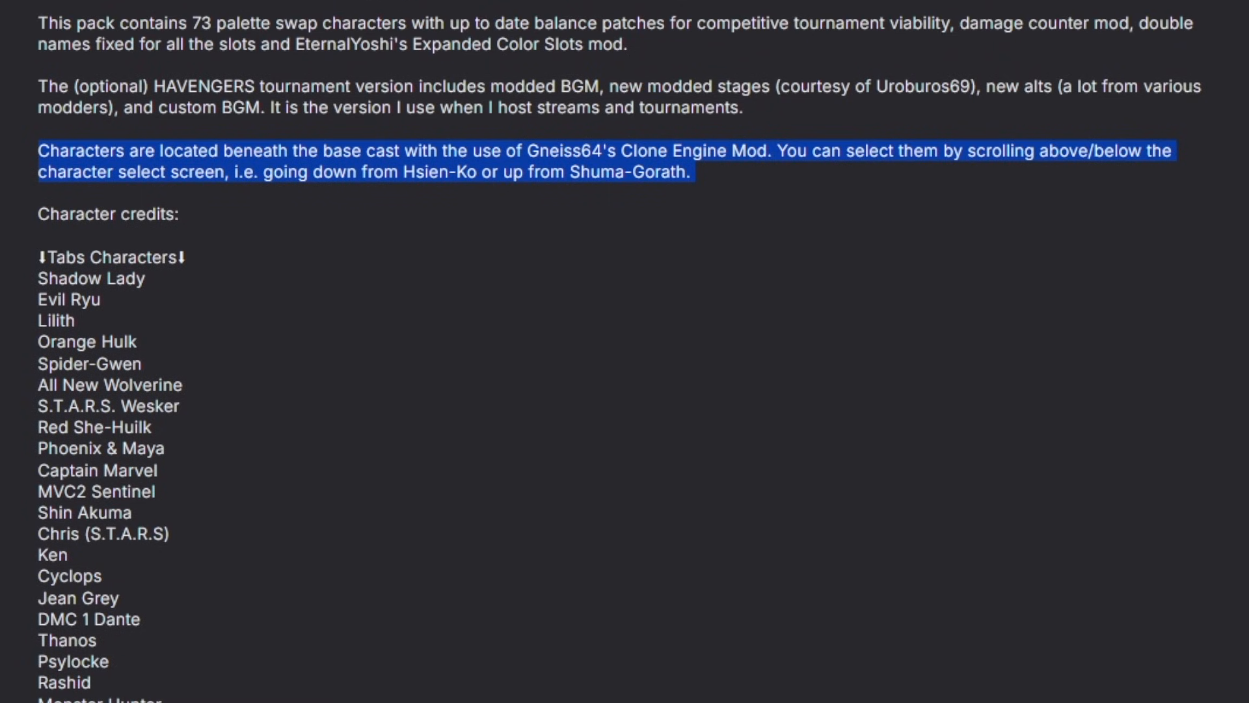
scroll("down", 3)
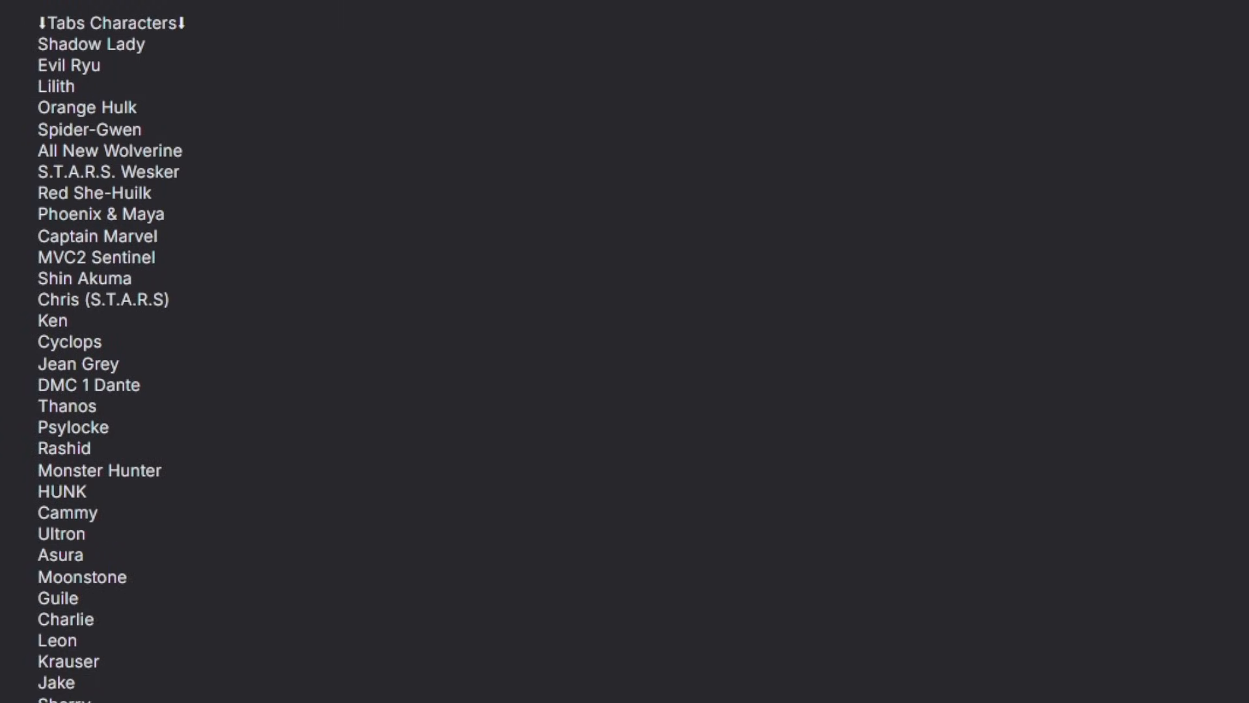
scroll("down", 3)
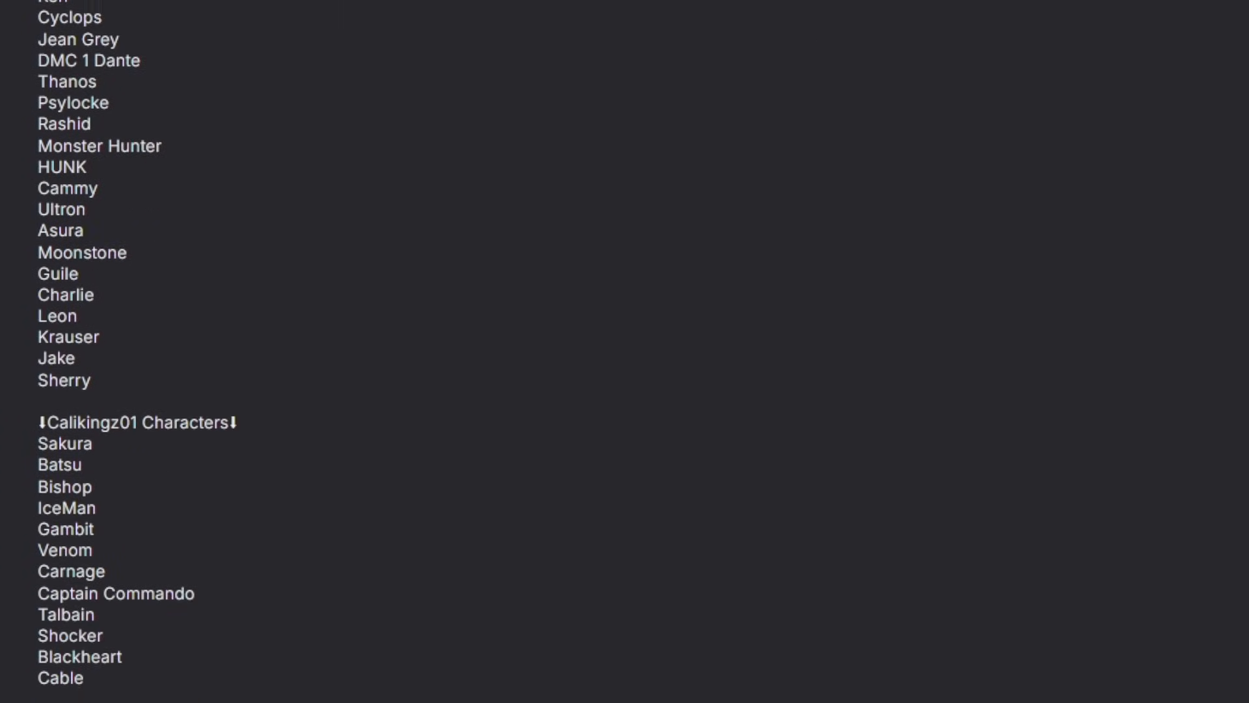
scroll("down", 3)
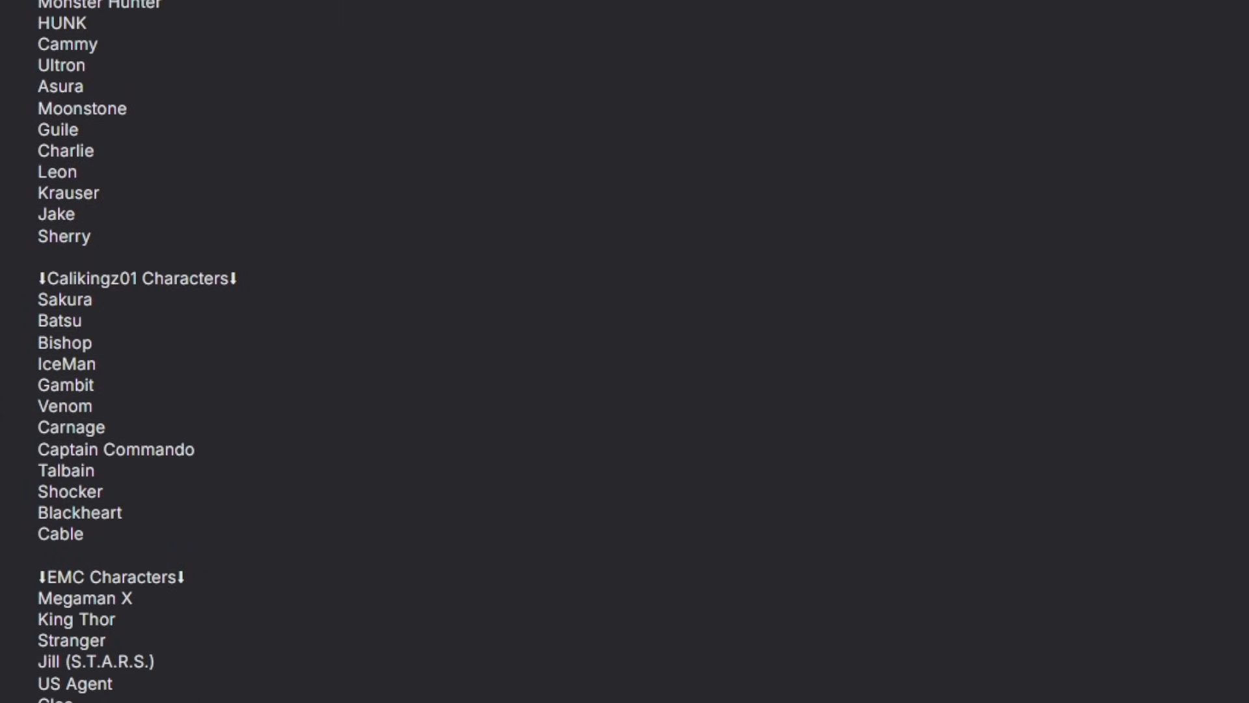
scroll("down", 3)
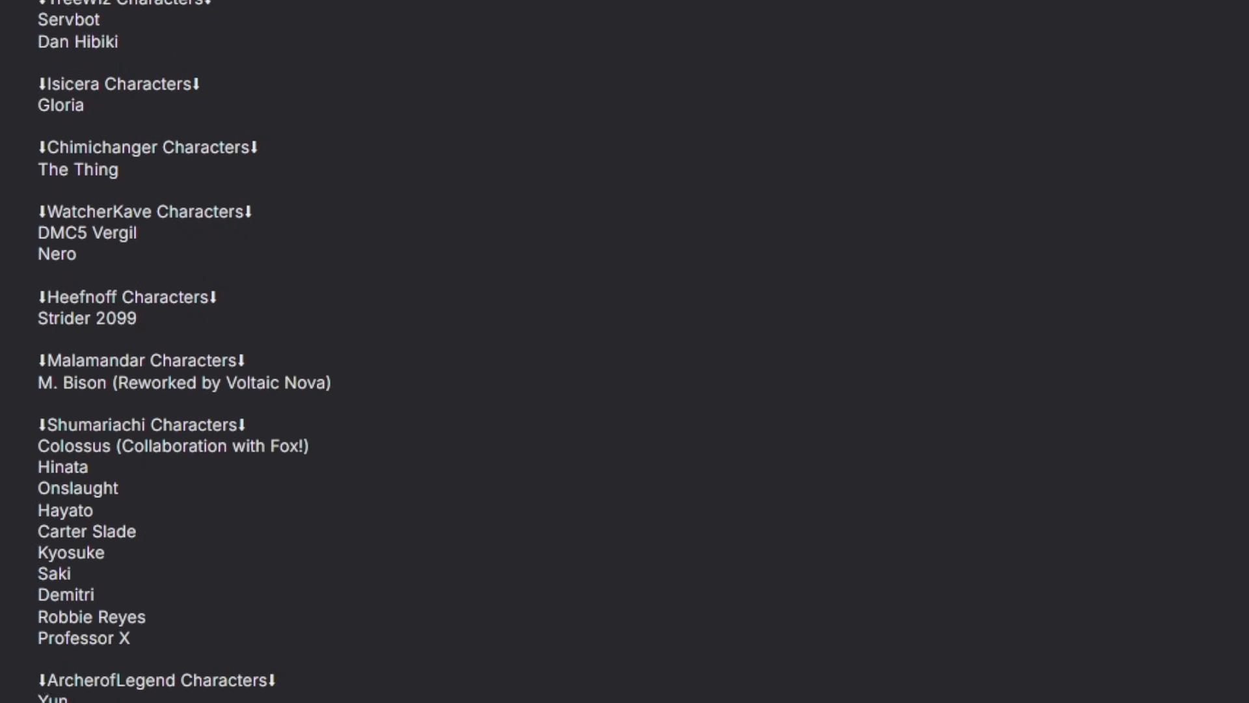
scroll("down", 3)
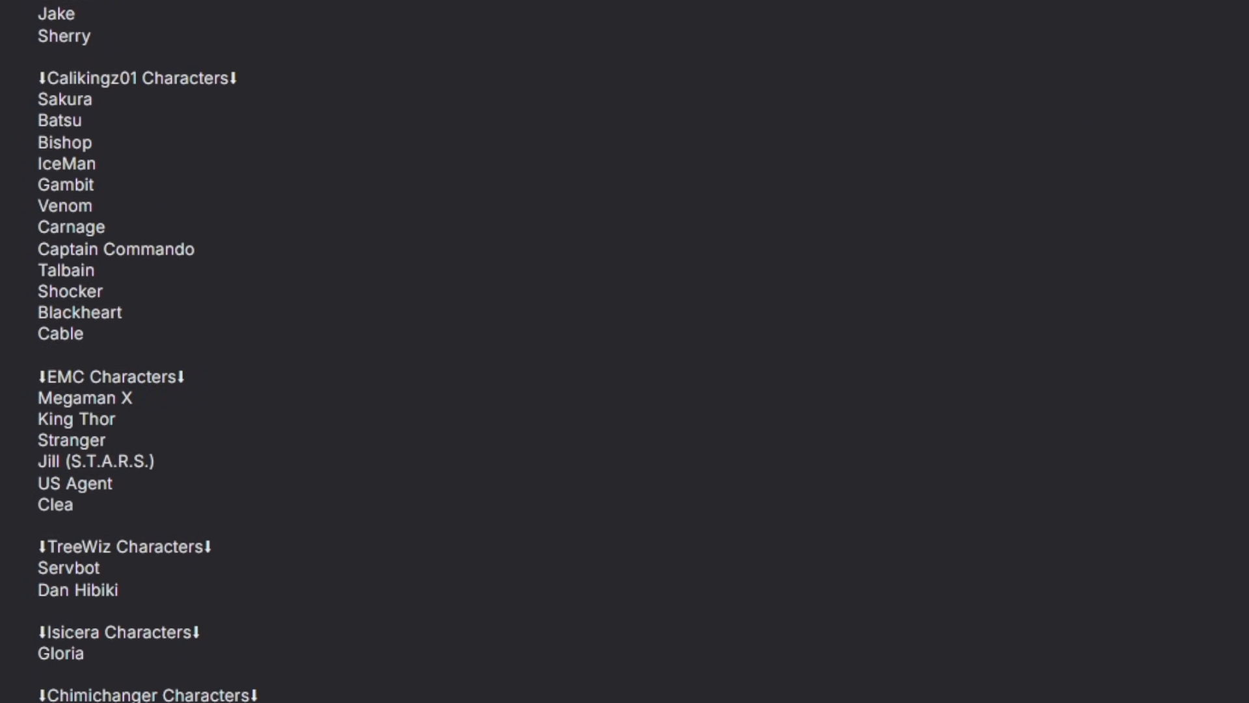
scroll("down", 3)
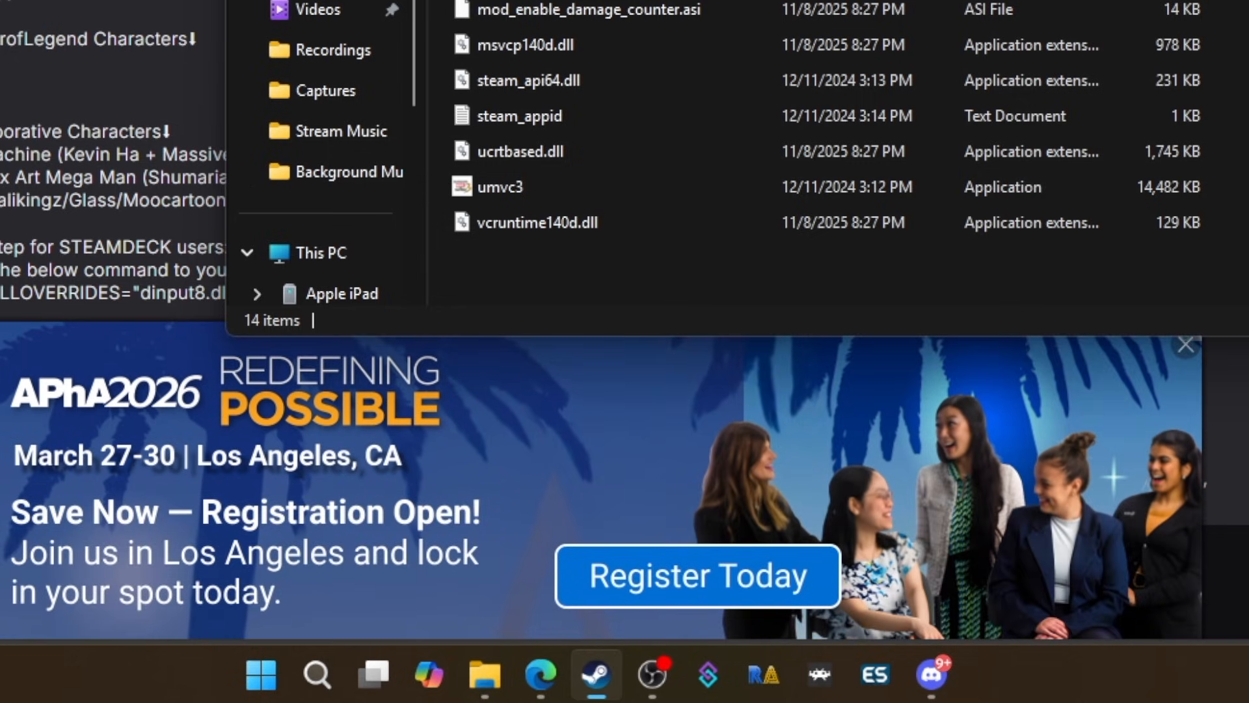
Restore the UMVC3 Modded File Explorer window from the taskbar.
right_click(593, 677)
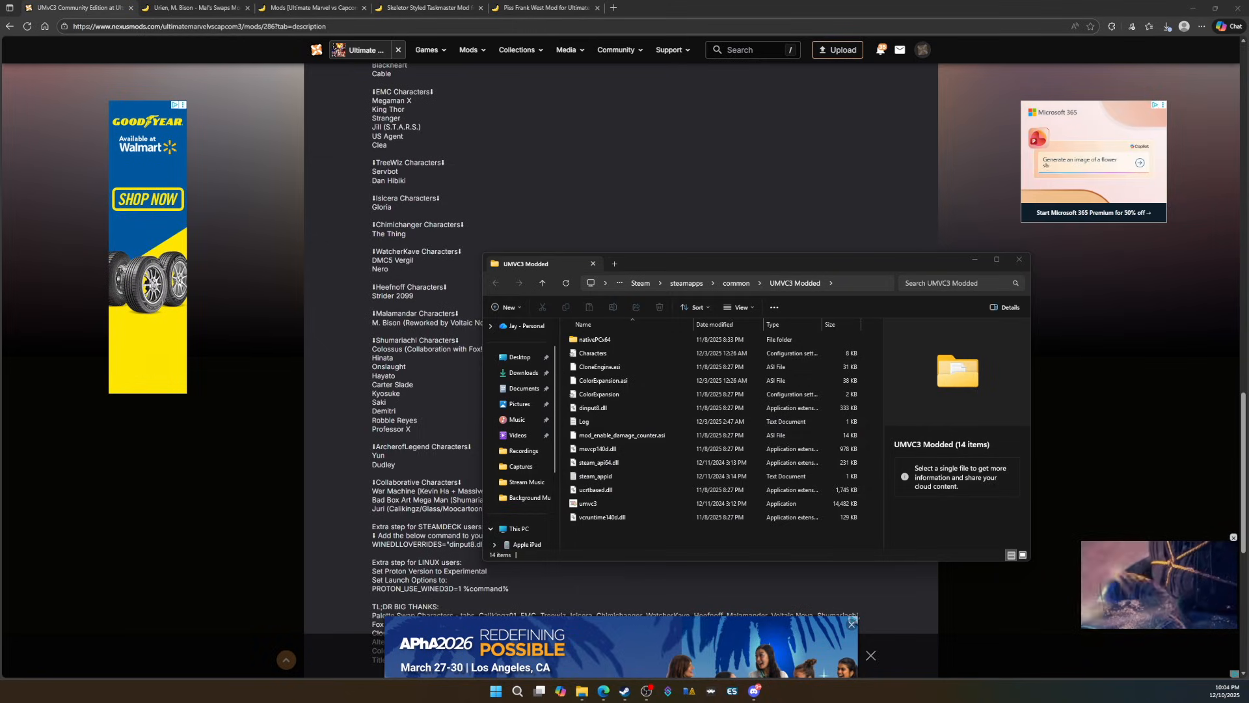
left_click(1019, 259)
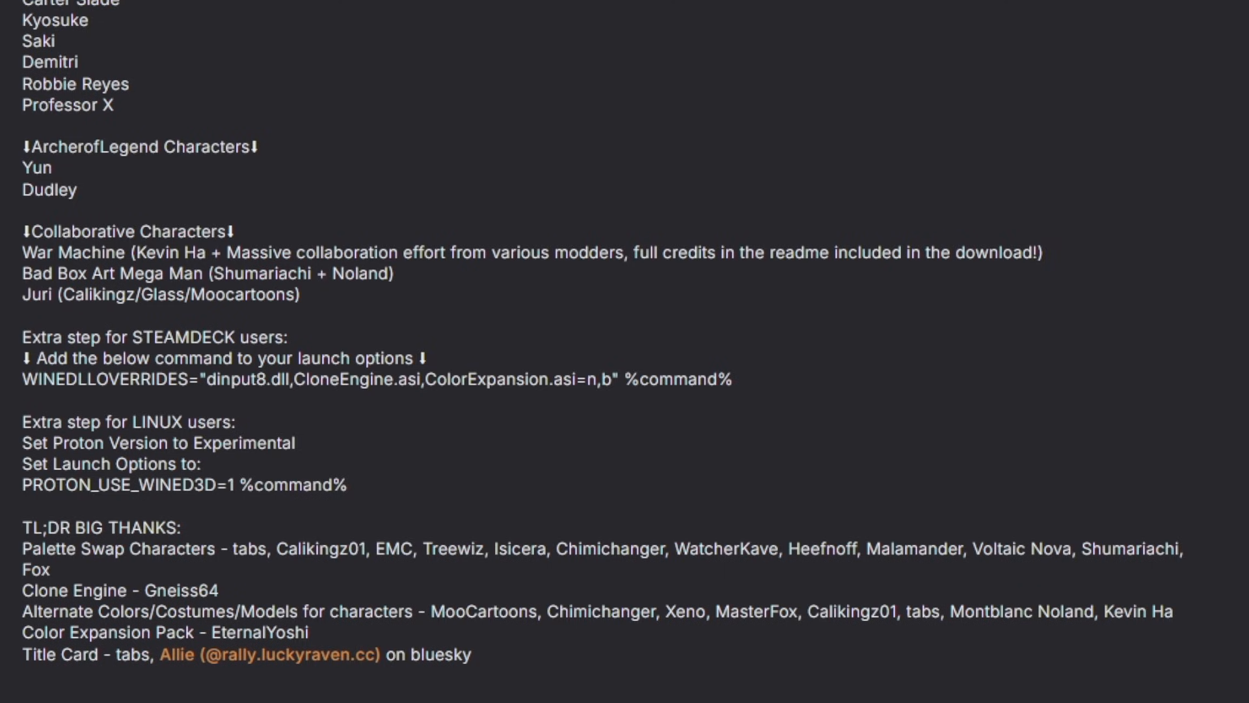
Scroll the Nexus Mods description to the Steam Deck/Linux launch options and credits.
scroll("down", 3)
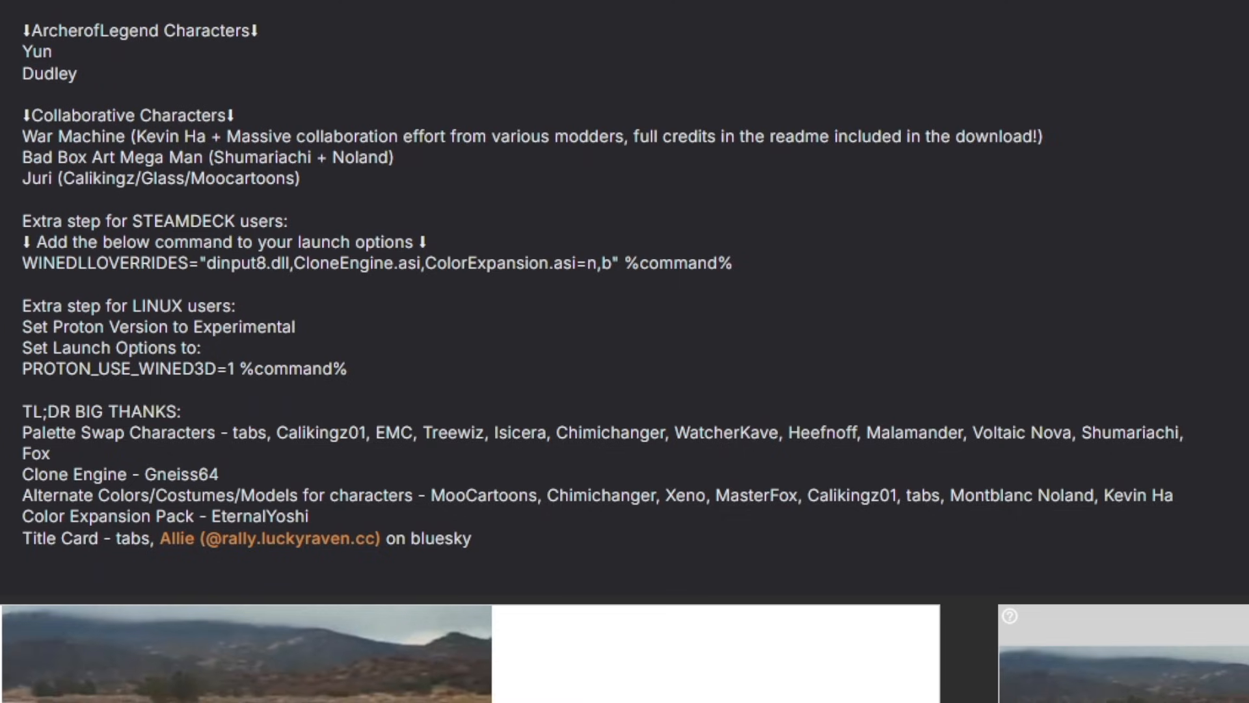
left_click_drag(23, 197, 347, 369)
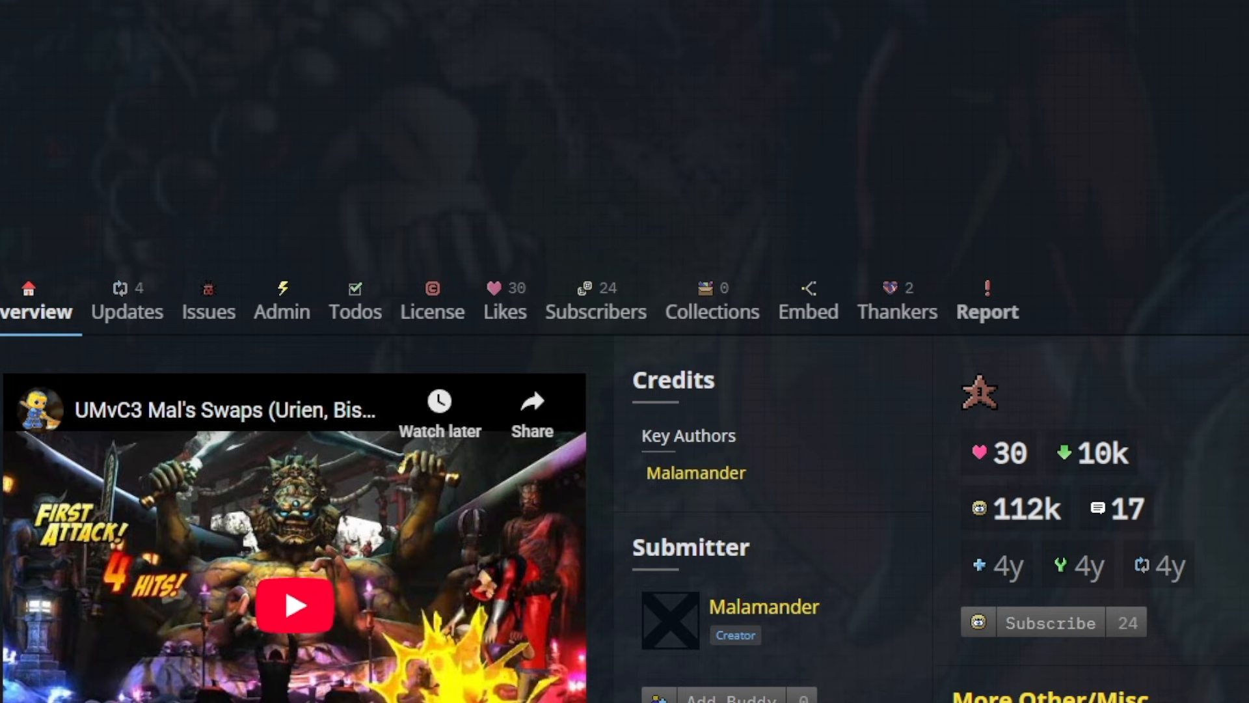
Read through the Mal's Swaps Updates changelog on GameBanana.
scroll("down", 3)
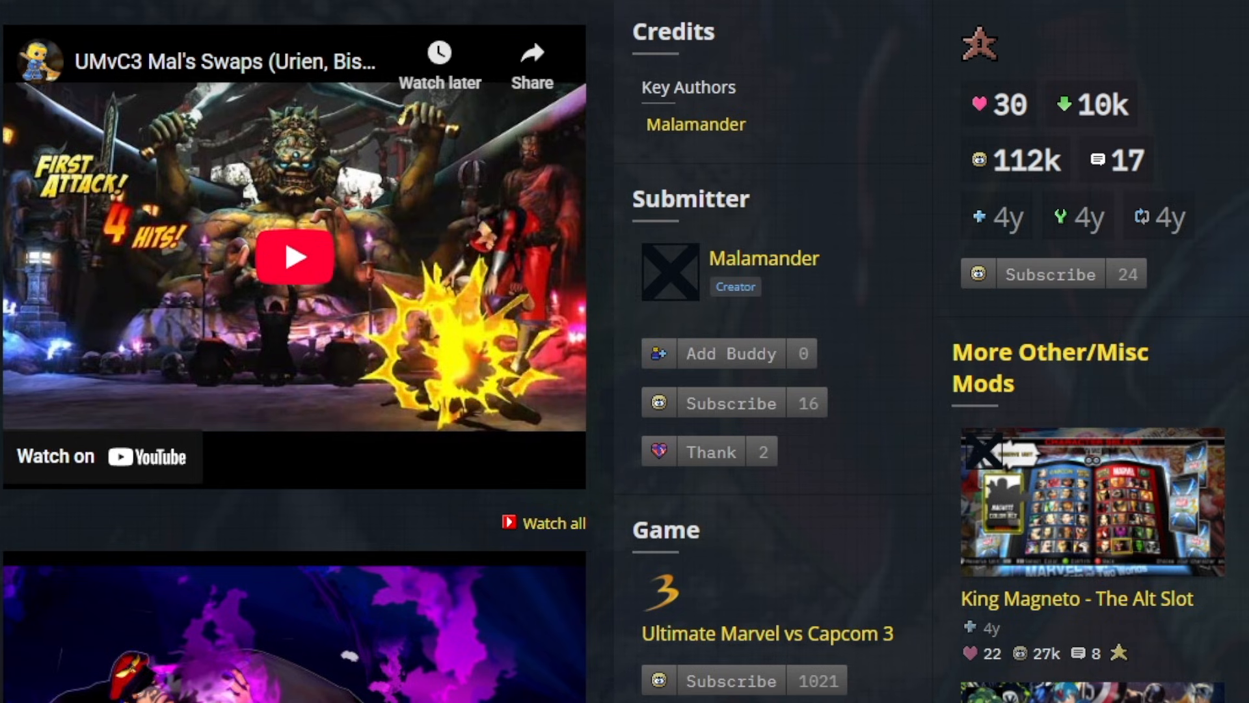
scroll("down", 3)
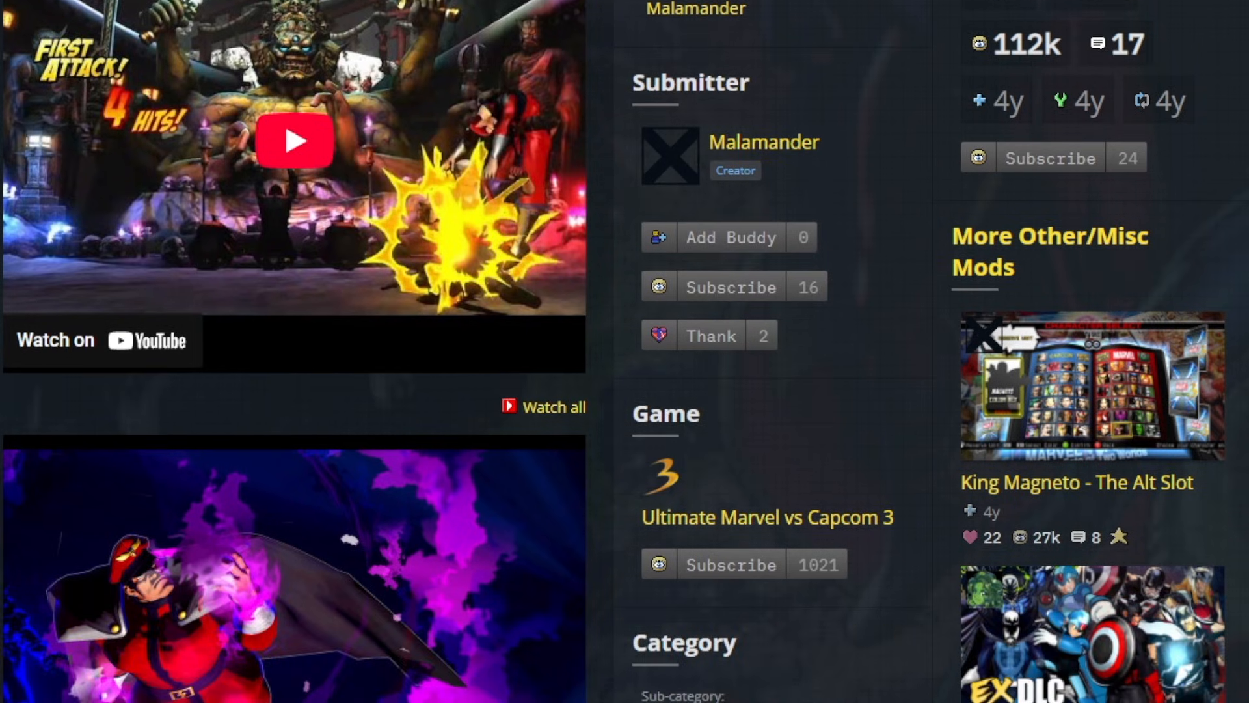
scroll("down", 3)
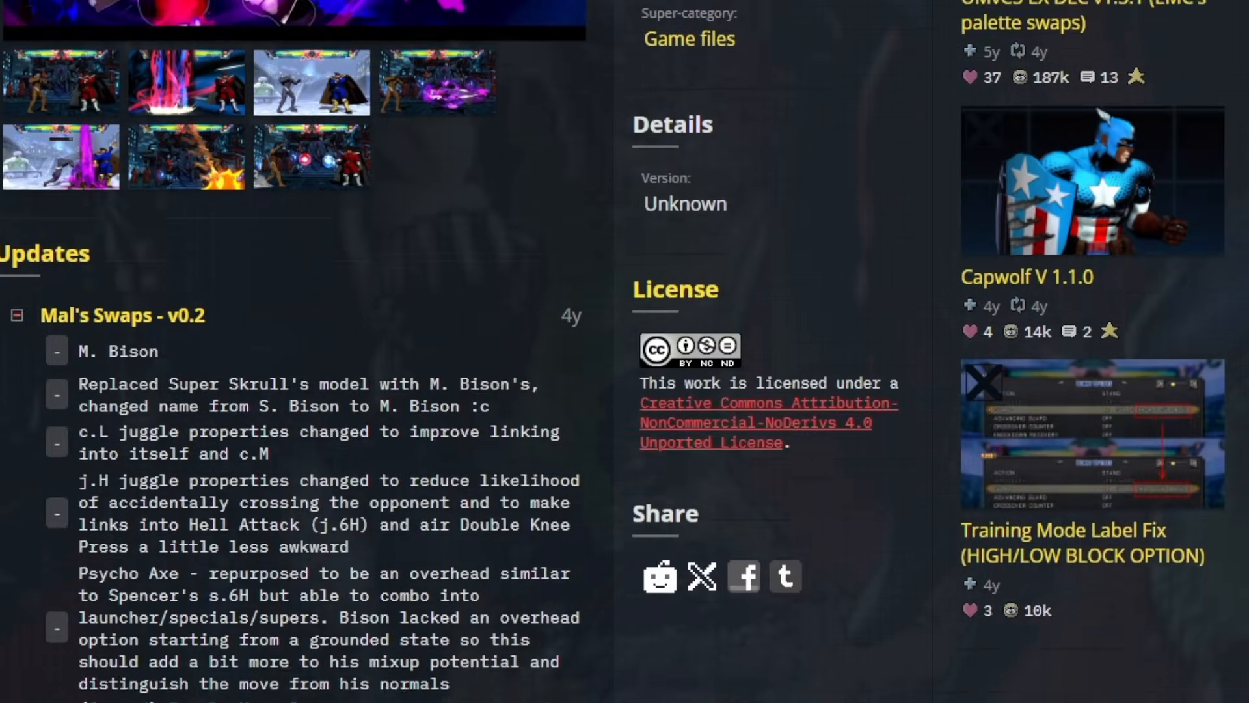
scroll("up", 3)
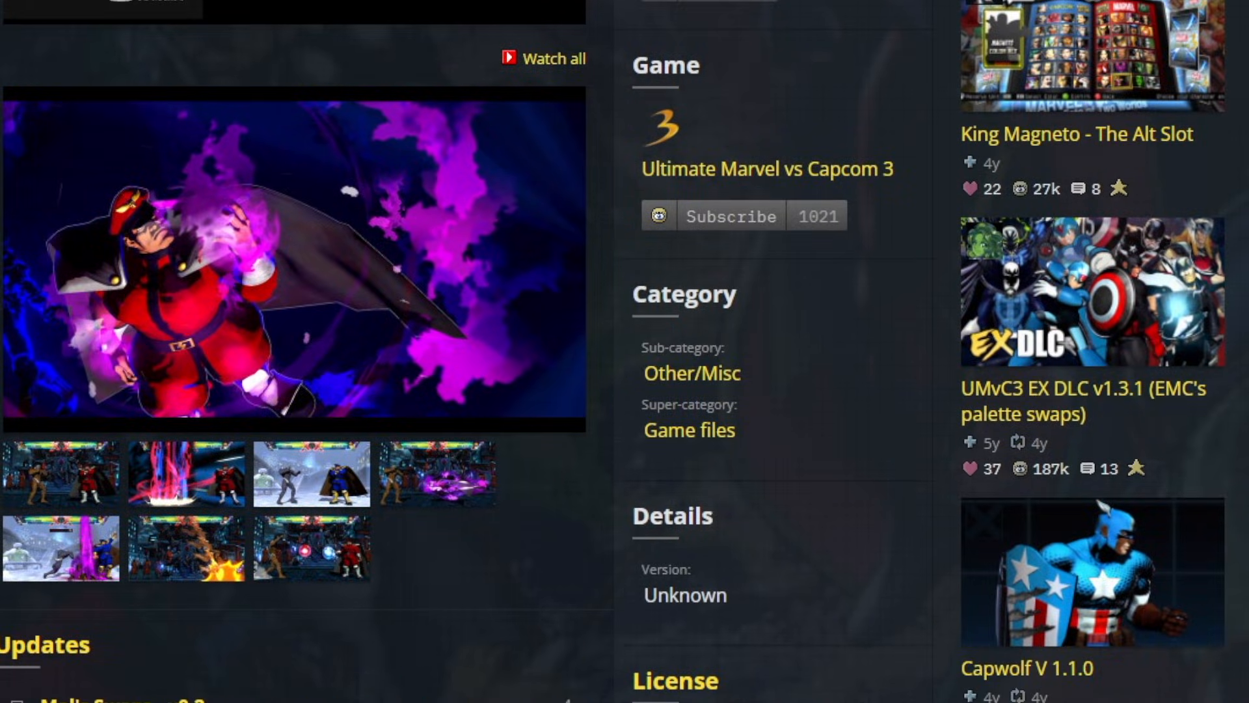
scroll("down", 3)
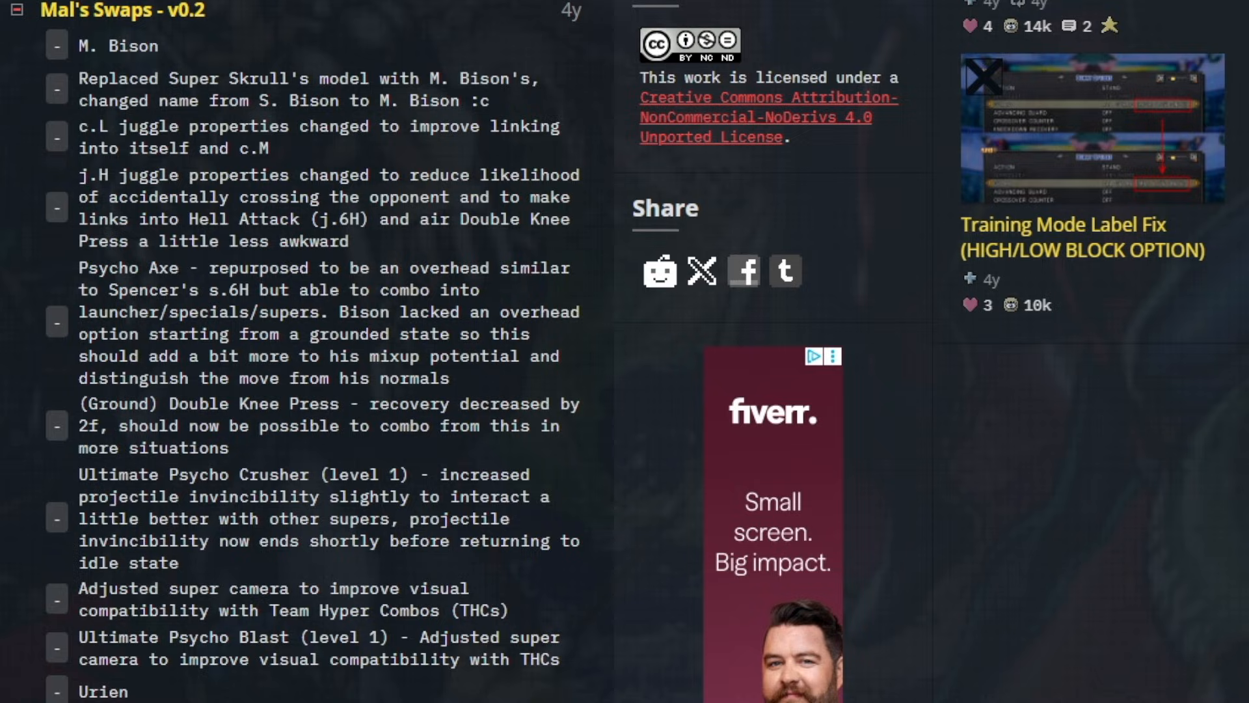
scroll("down", 3)
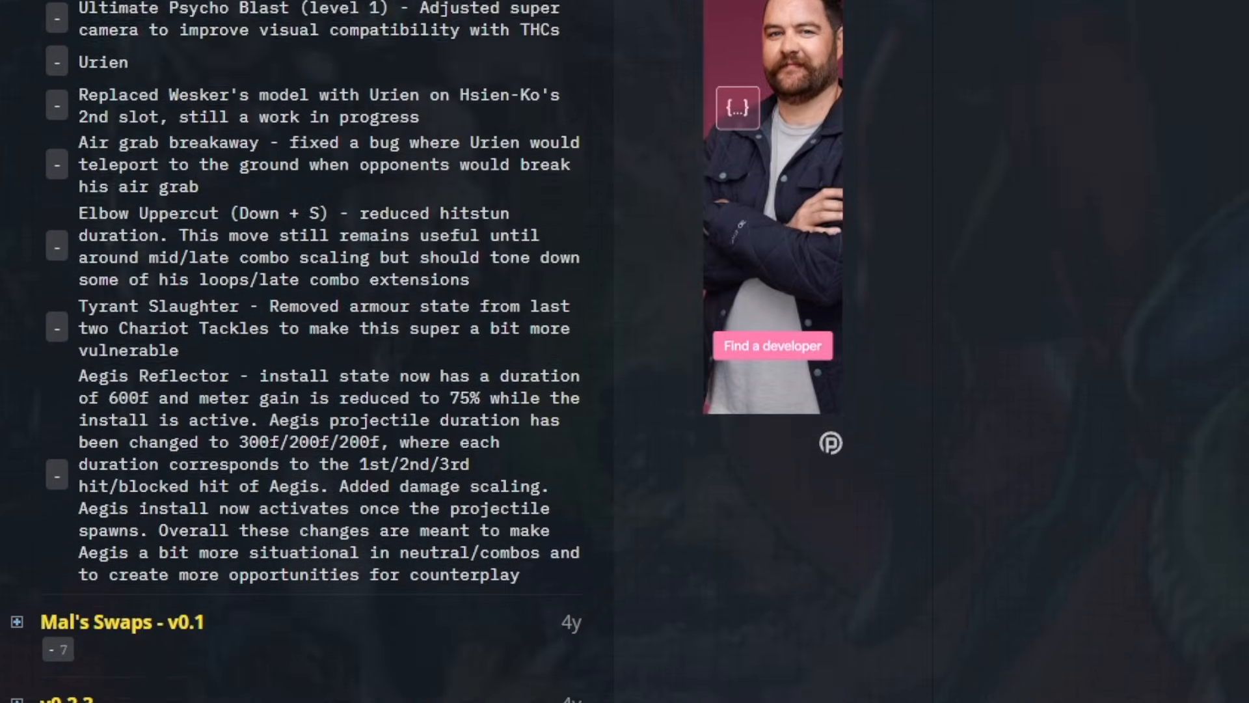
scroll("down", 3)
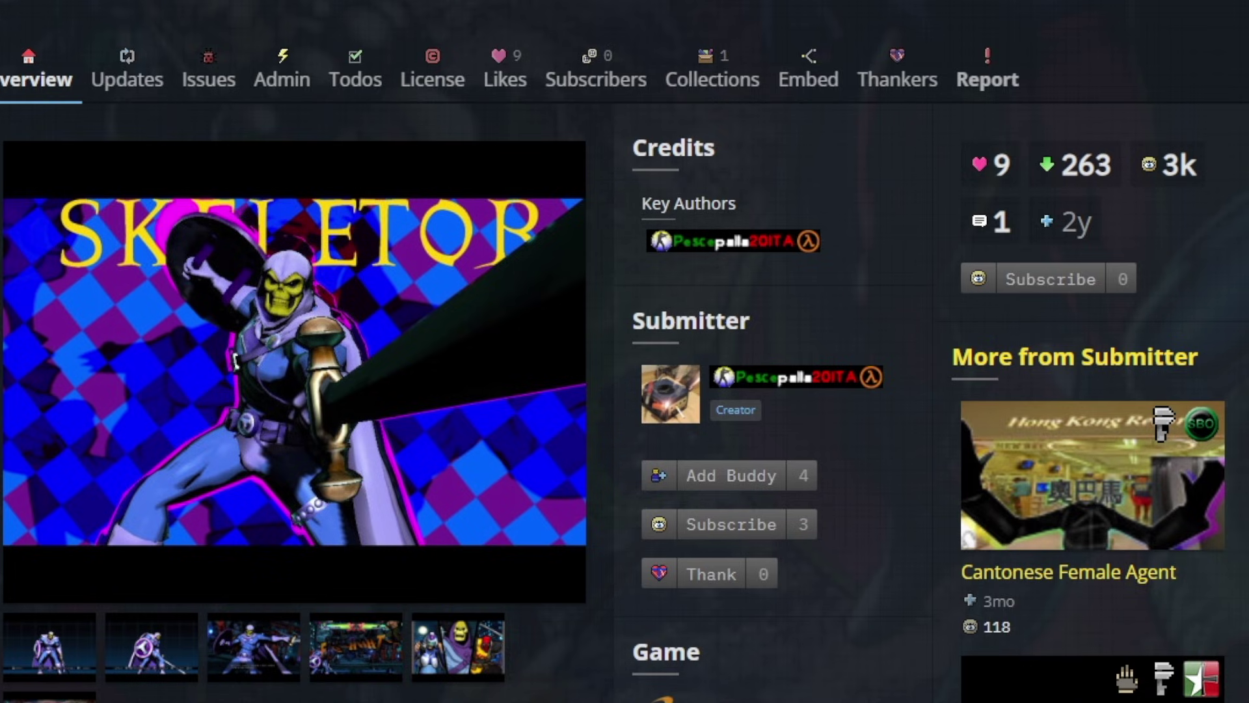
Scroll through the Skeletor skin overview, then the yellow Frank West skin page.
scroll("down", 3)
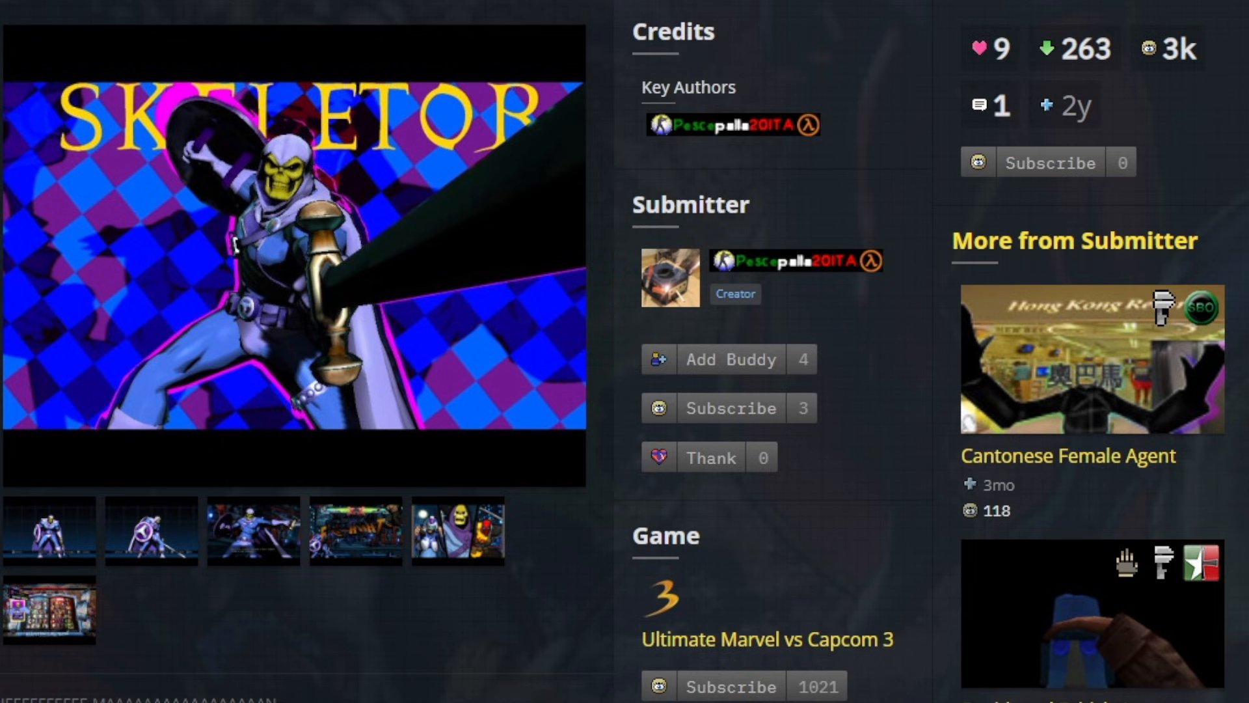
scroll("down", 3)
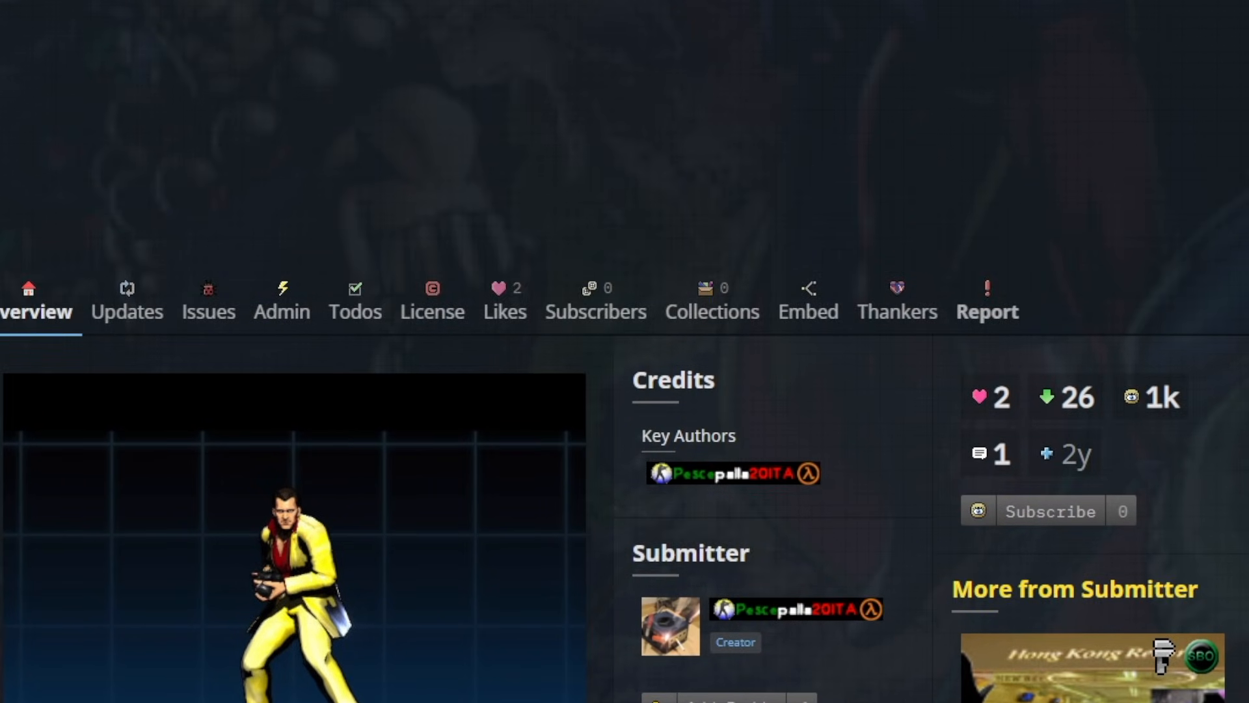
scroll("down", 3)
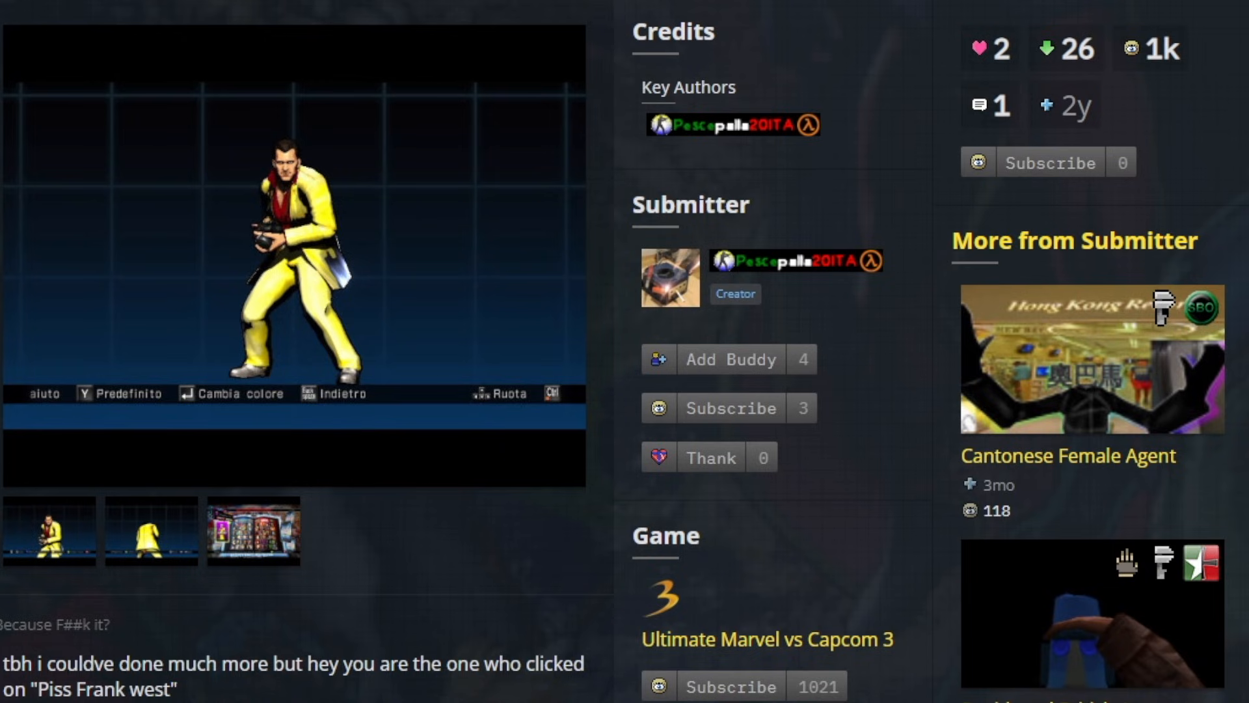
scroll("down", 3)
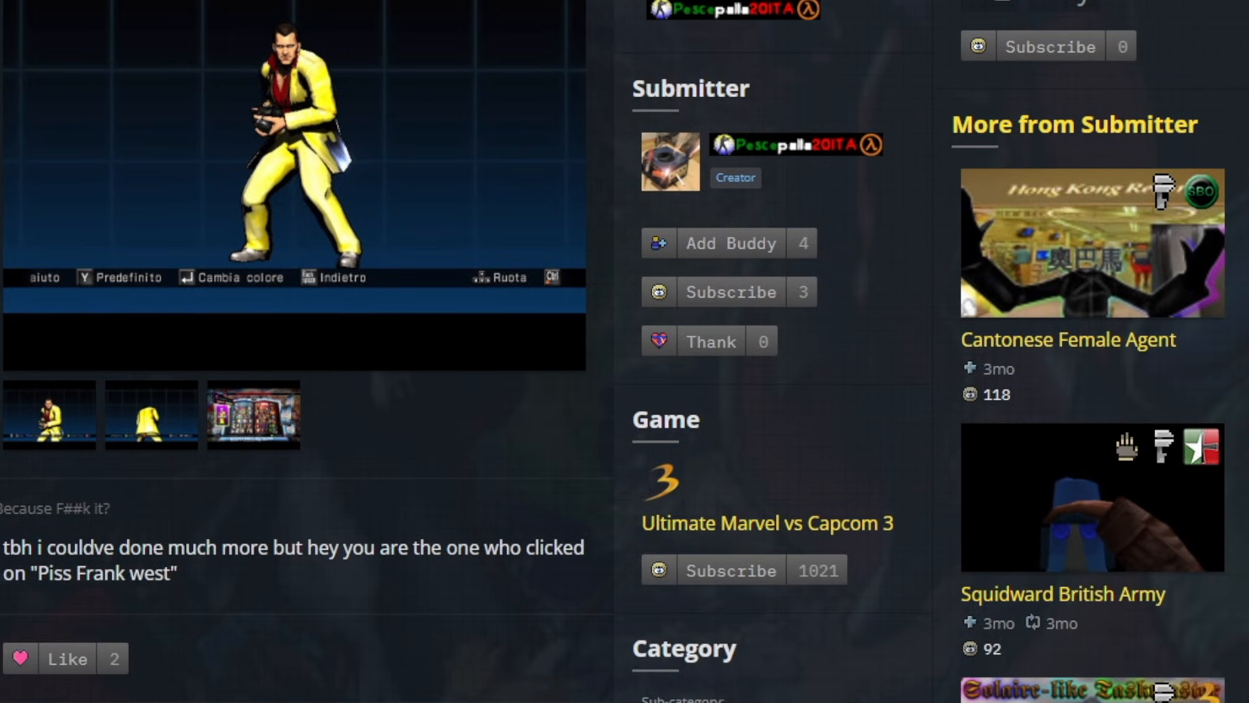
scroll("down", 3)
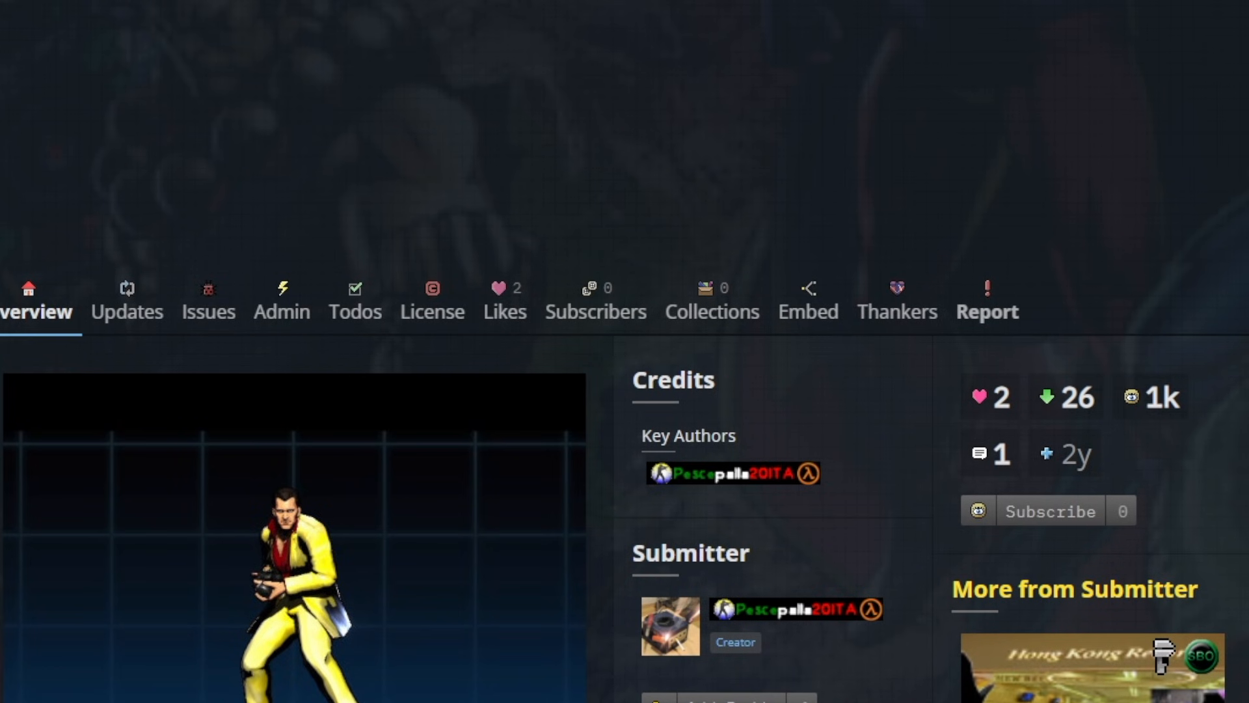
scroll("down", 3)
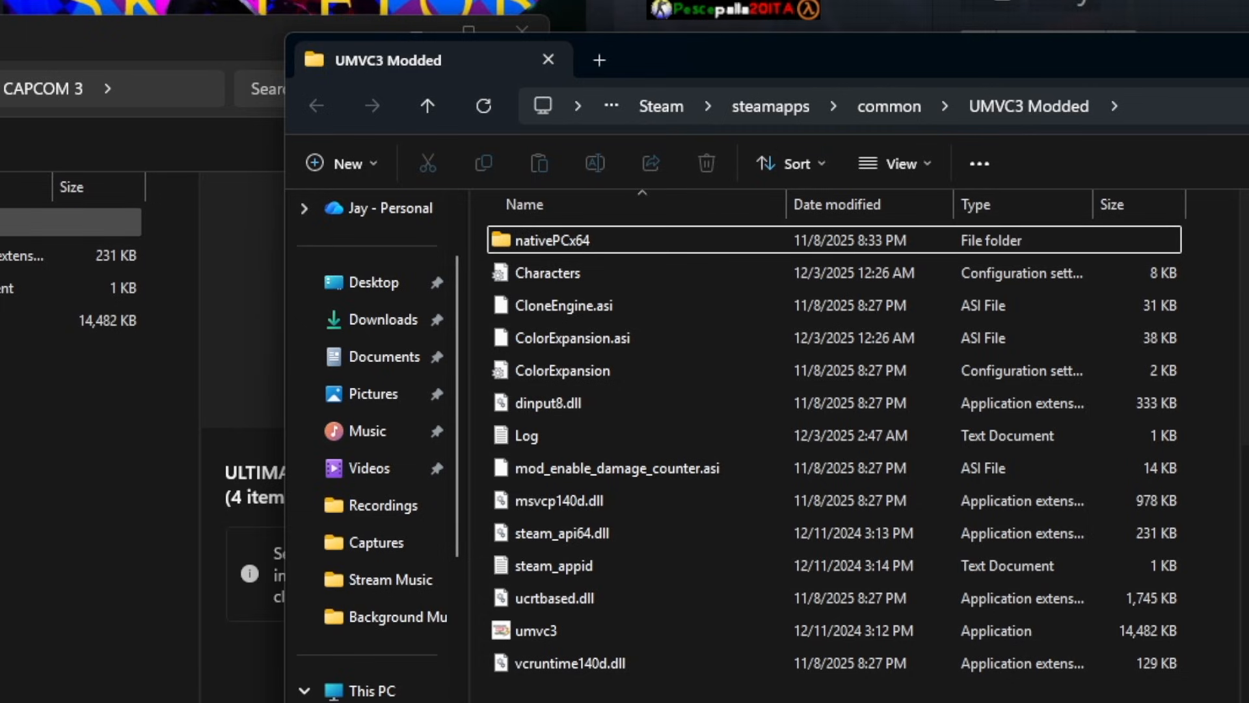
Open the original install's nativePCx64 folder to compare against the modded copy.
double_click(550, 240)
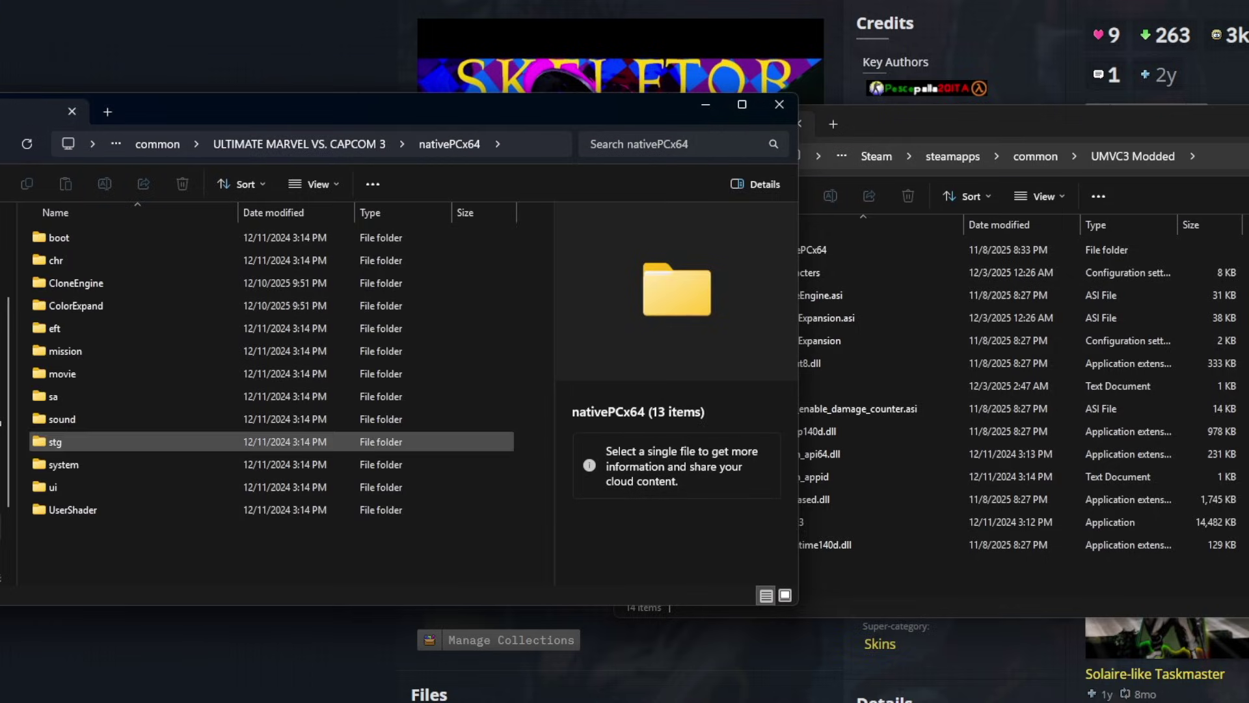
left_click(64, 509)
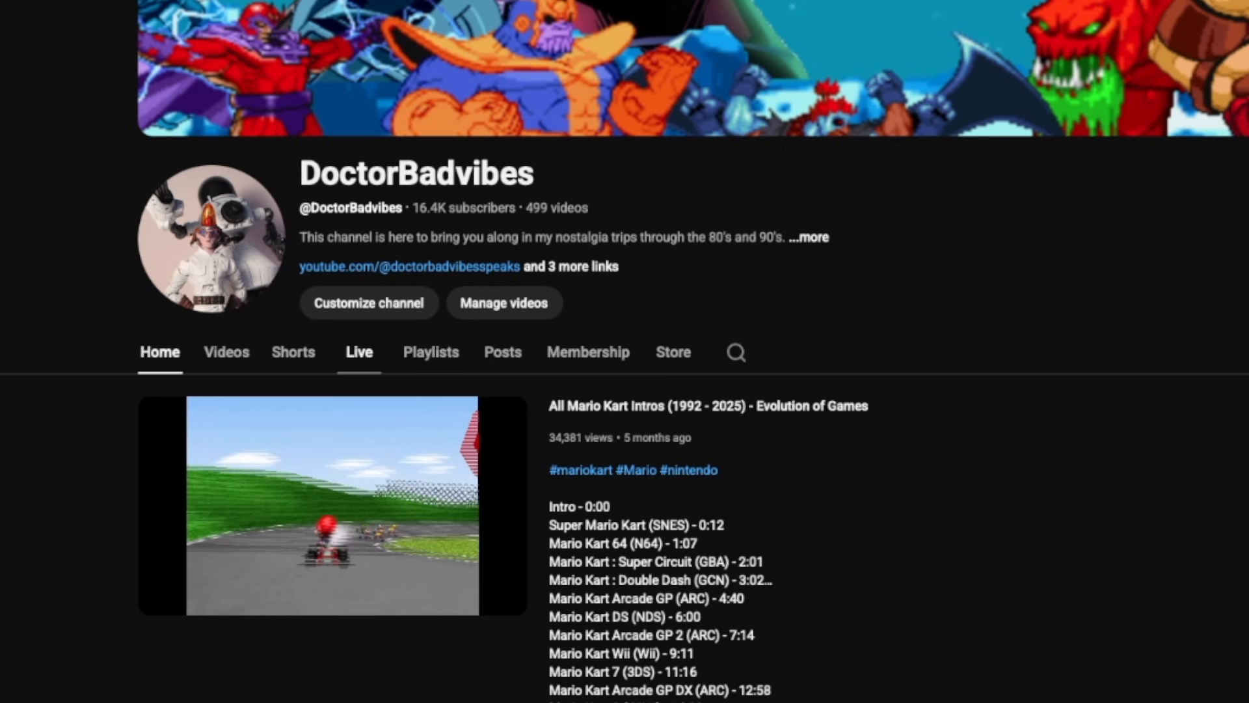
Open the channel's Live tab and scroll through the past stream thumbnails.
left_click(359, 352)
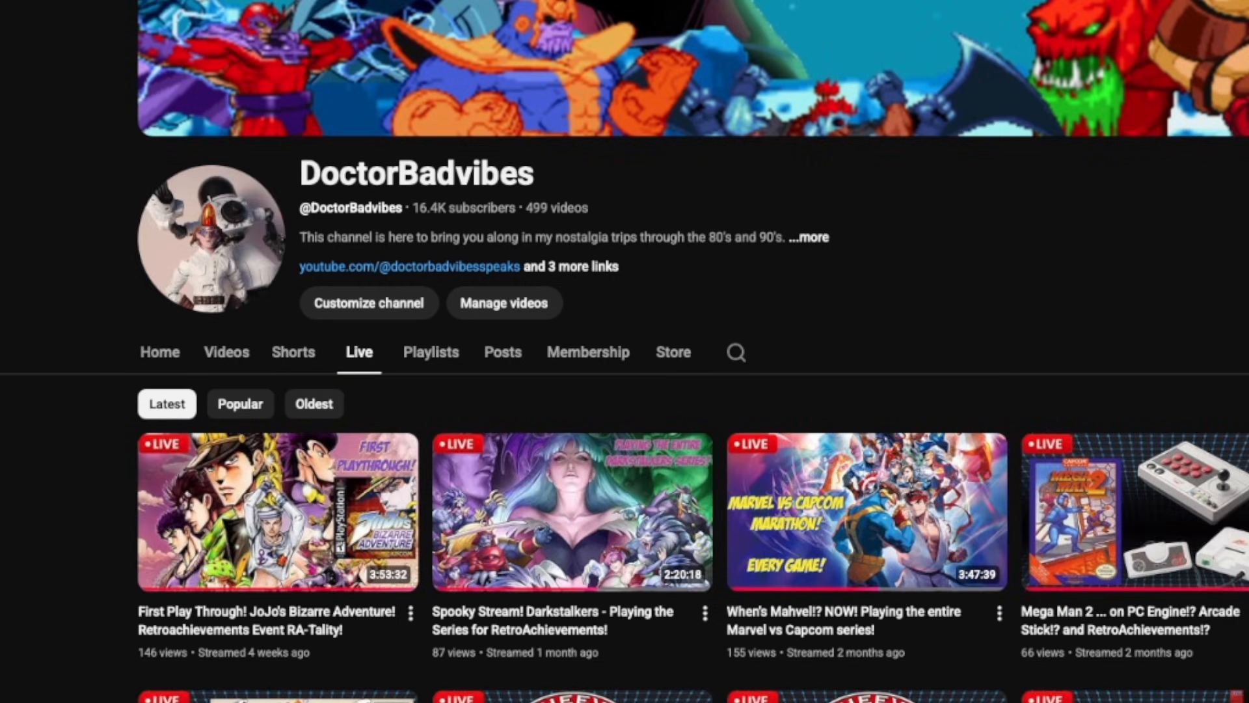
scroll("down", 3)
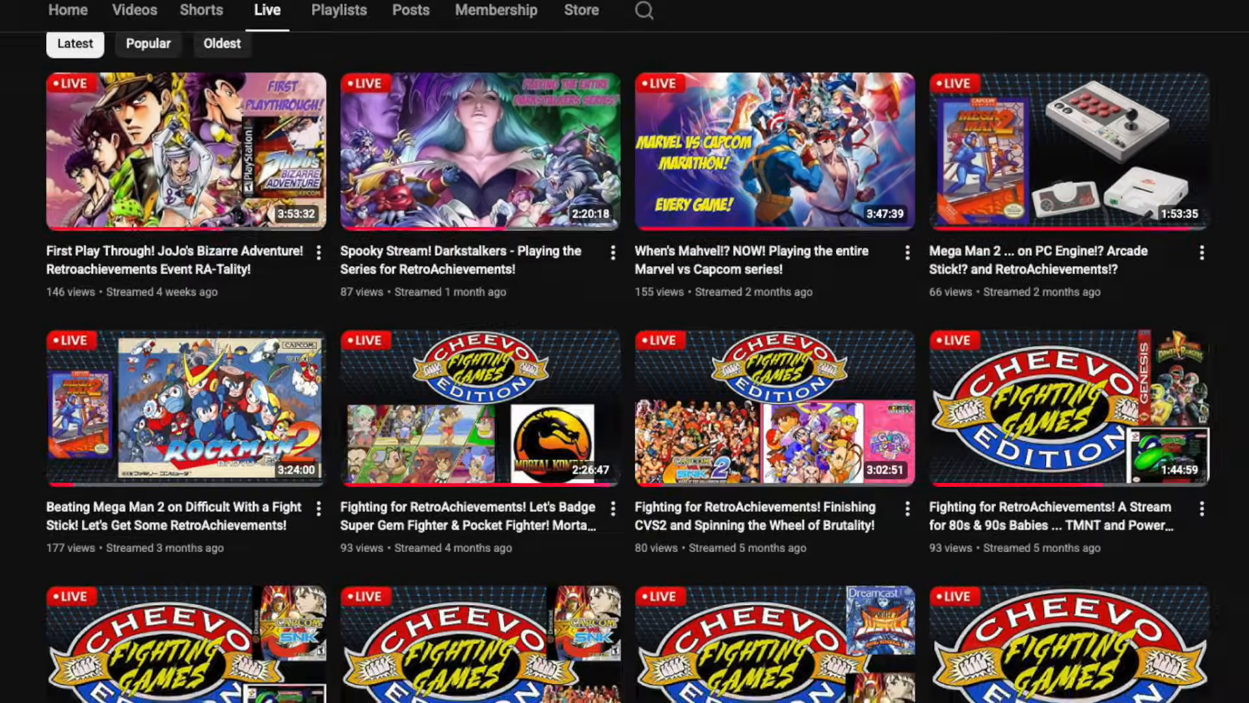
scroll("down", 3)
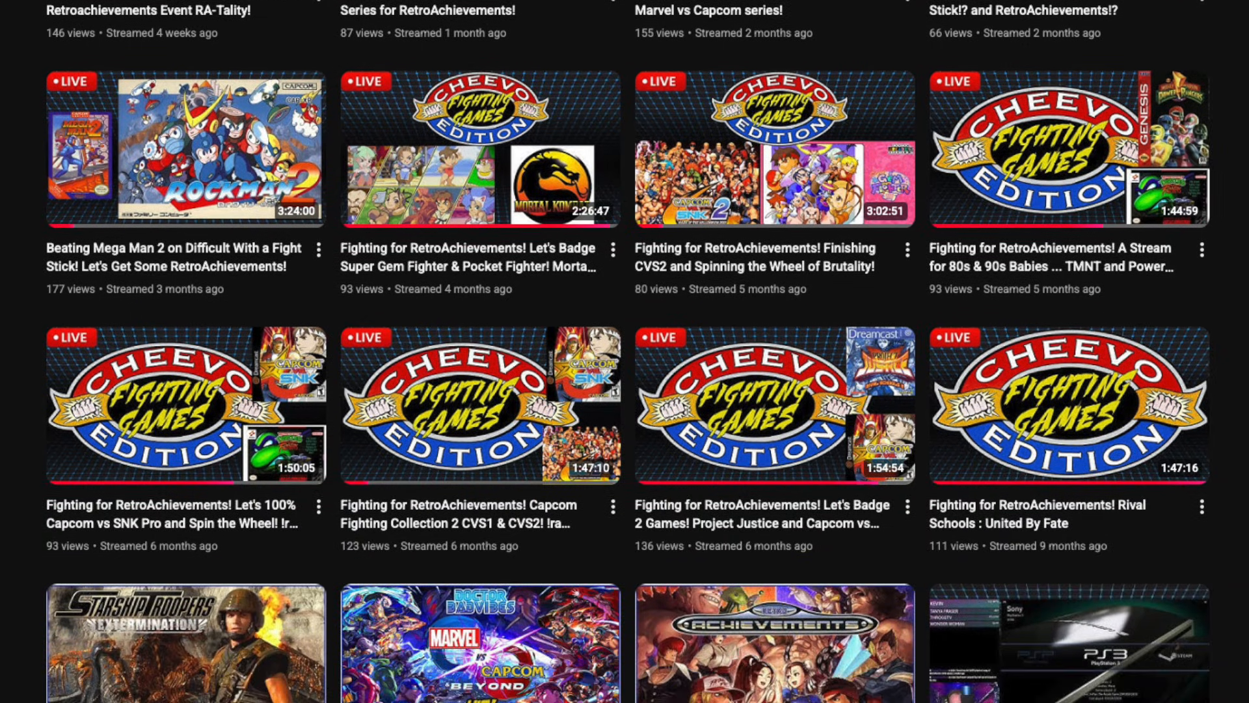
scroll("down", 3)
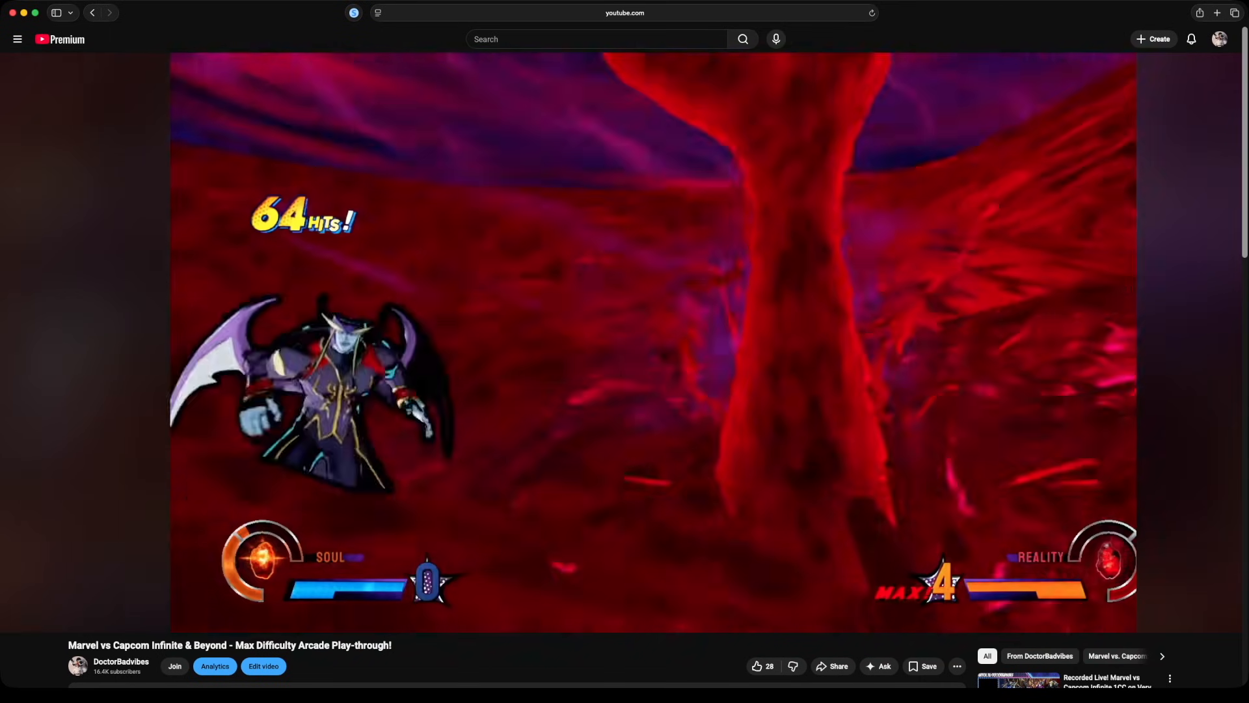
left_click(121, 663)
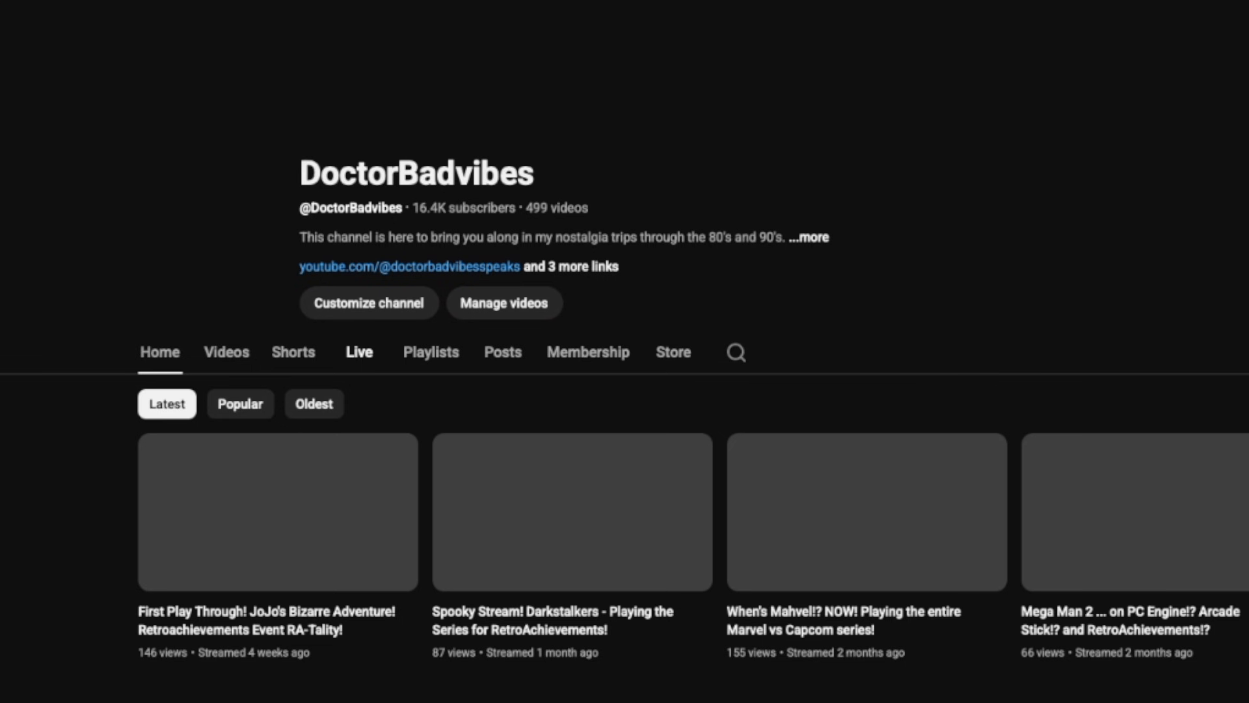